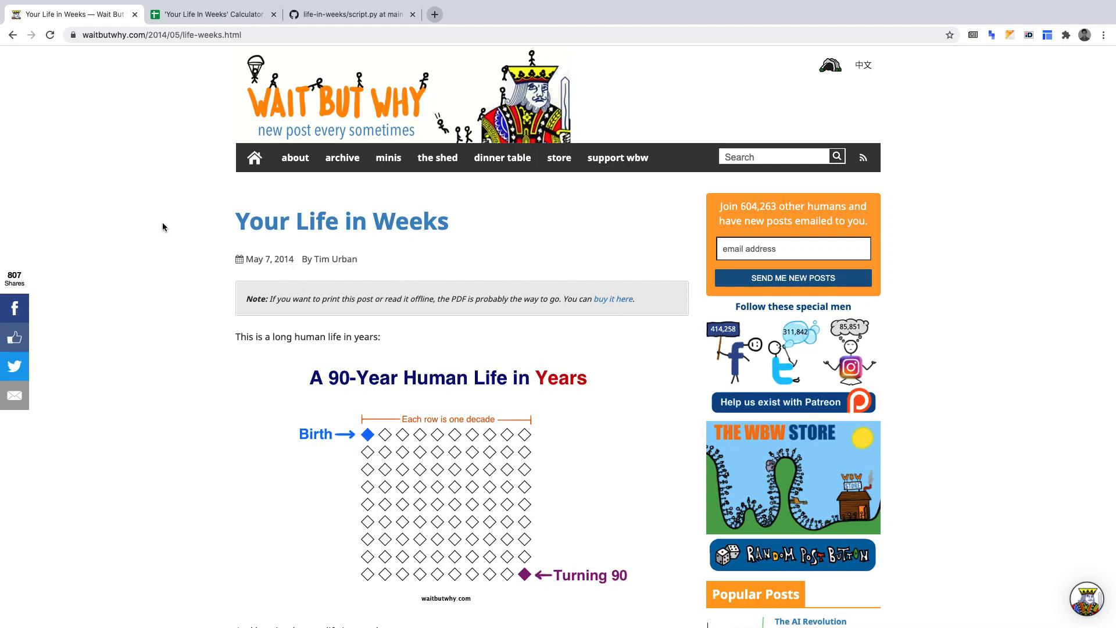
{"action": "mouse_move", "coordinate": [277, 284]}
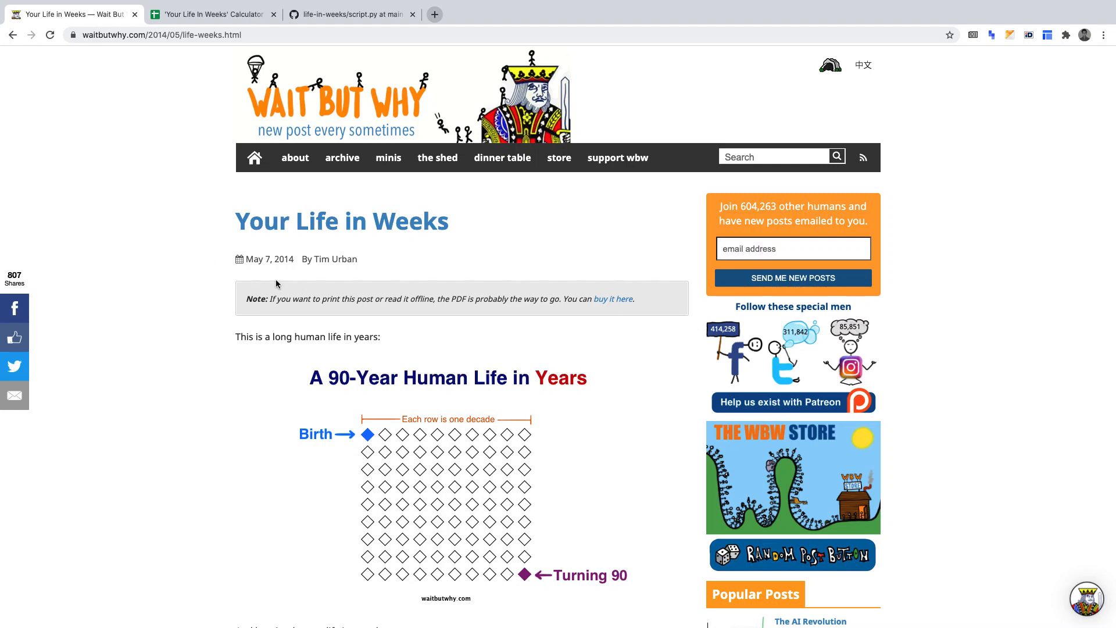
{"action": "mouse_move", "coordinate": [486, 223]}
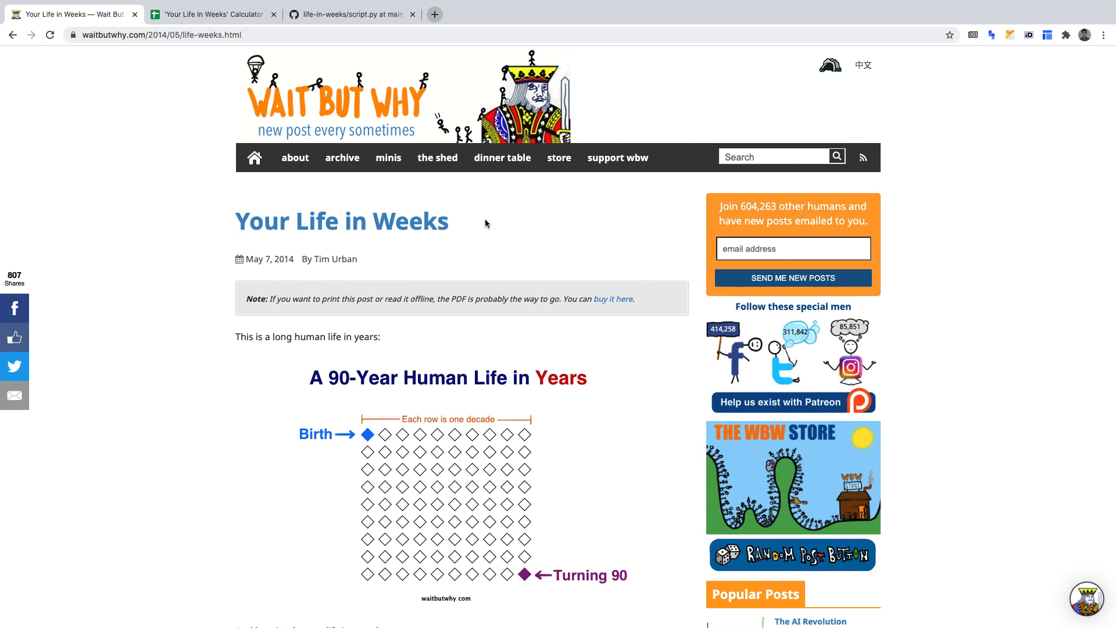
Switch from the Wait But Why article to the 'Your Life In Weeks' Calculator spreadsheet
{"action": "left_click", "coordinate": [212, 14]}
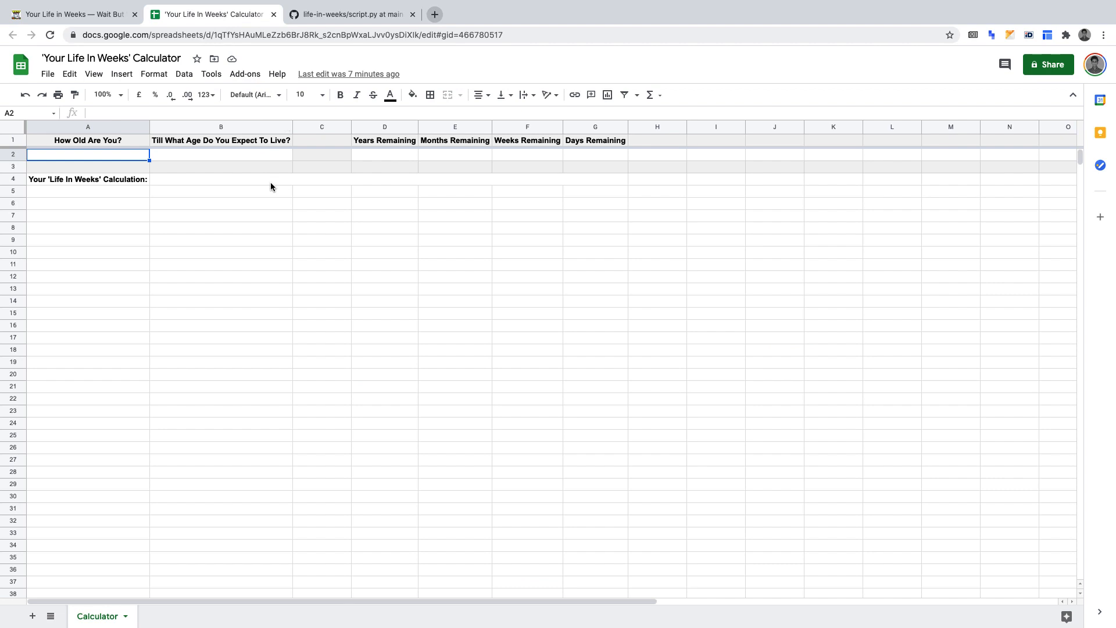
Open life-in-weeks script.py on GitHub to read the remaining-time calculation code
{"action": "left_click", "coordinate": [348, 14]}
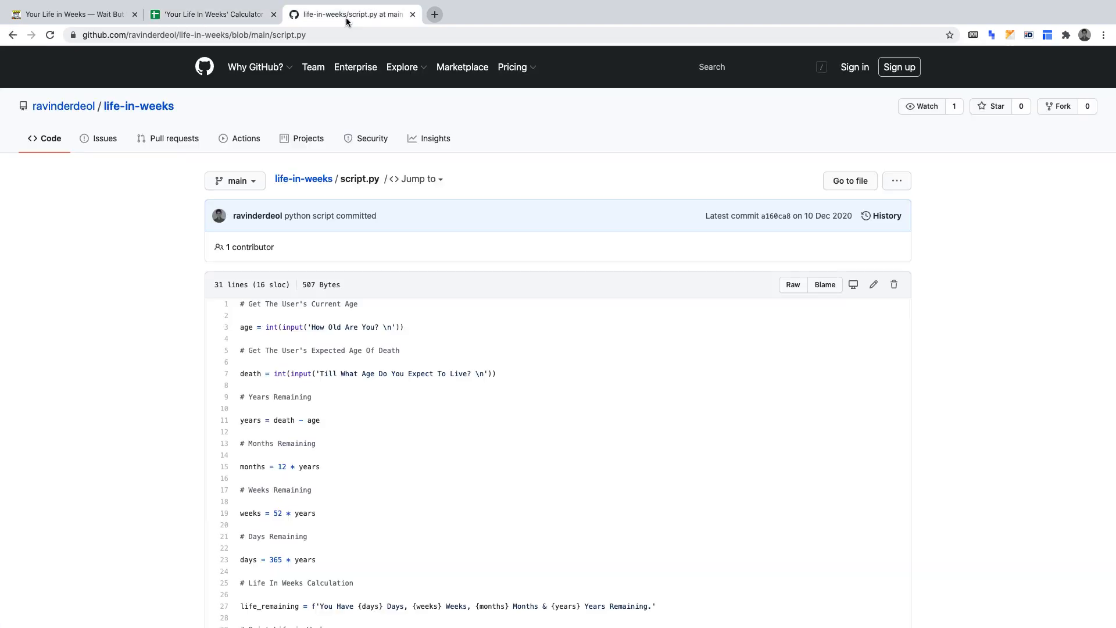
{"action": "mouse_move", "coordinate": [211, 328]}
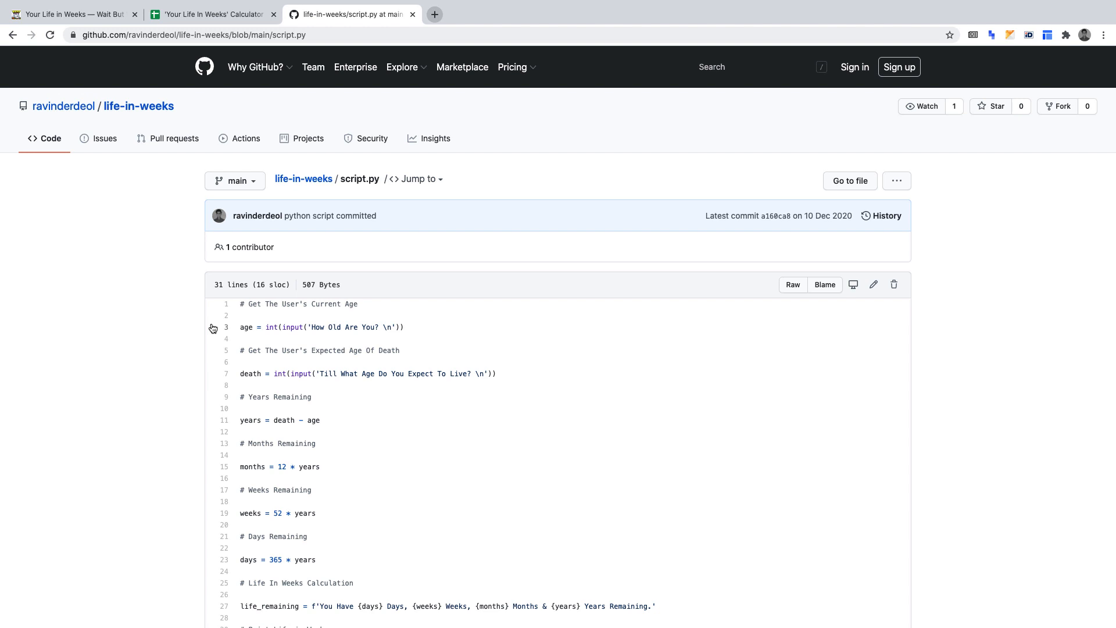
{"action": "mouse_move", "coordinate": [324, 412]}
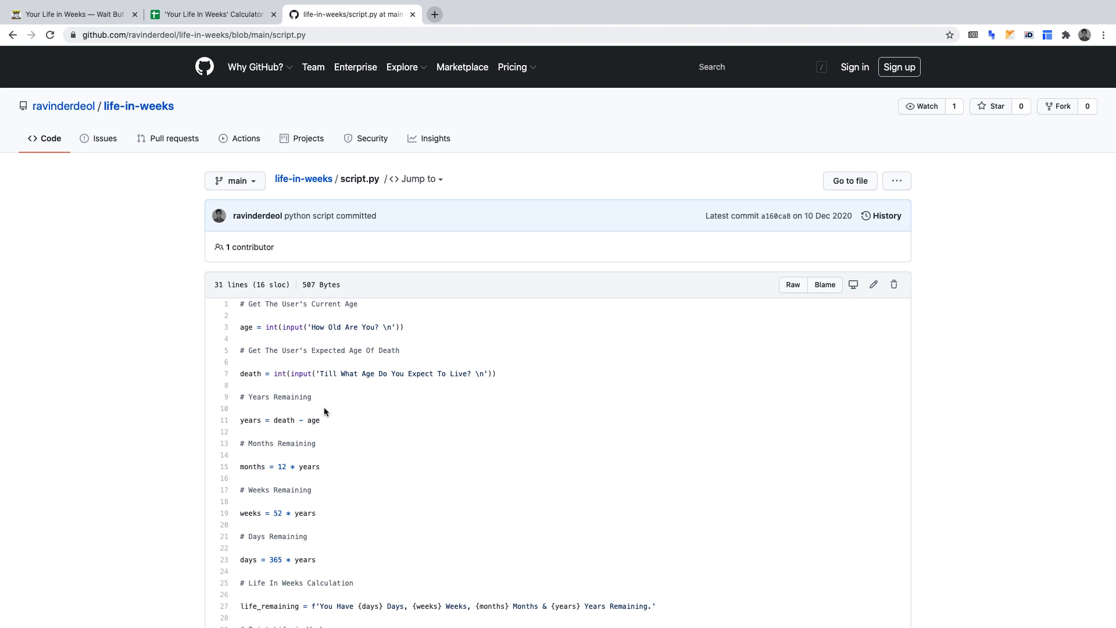
{"action": "mouse_move", "coordinate": [371, 438]}
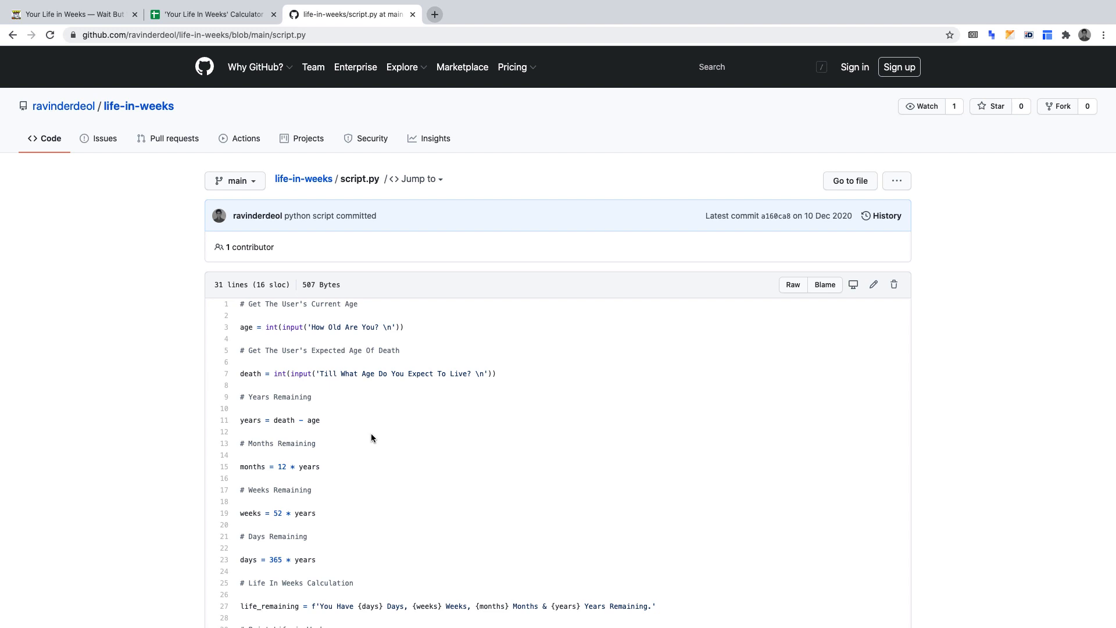
{"action": "mouse_move", "coordinate": [299, 315]}
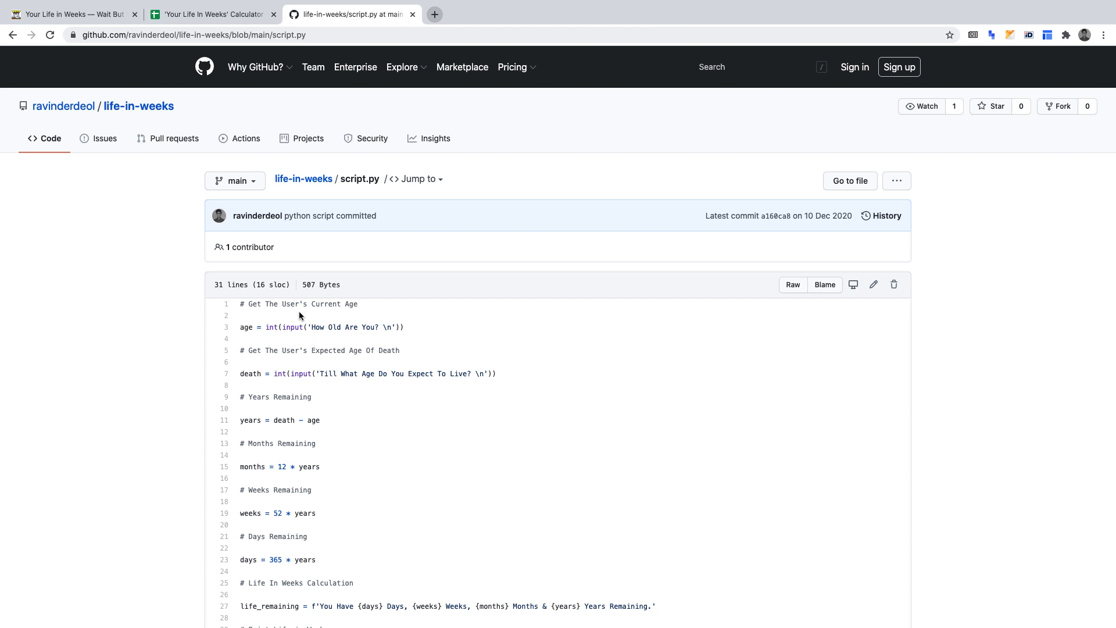
Review the Years, Months, Weeks and Days Remaining headings and the A4 result label
{"action": "left_click", "coordinate": [210, 14]}
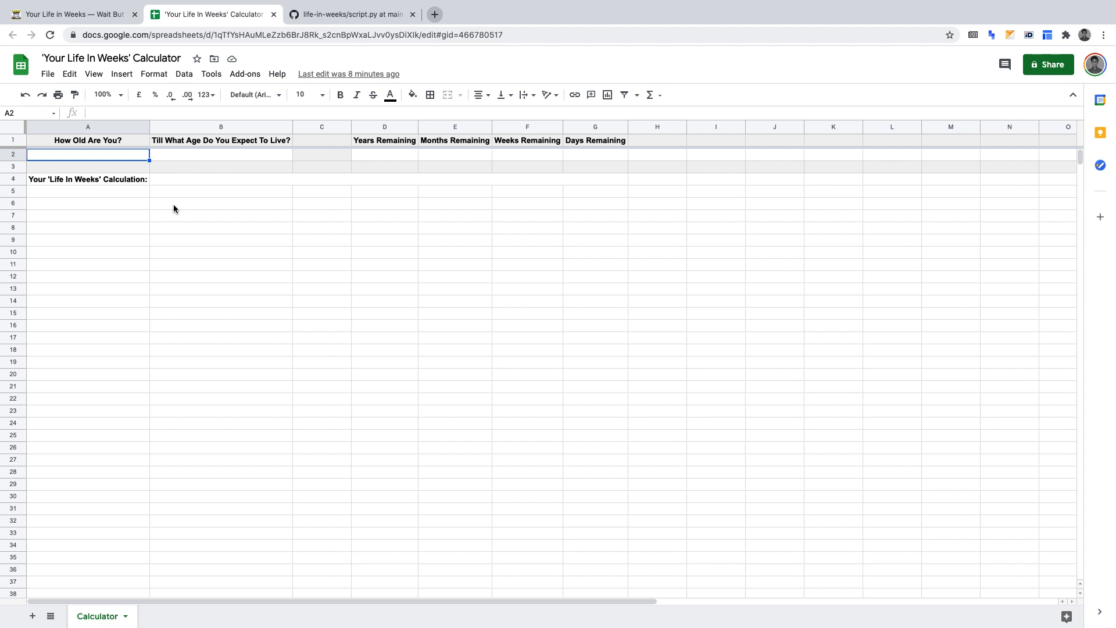
{"action": "mouse_move", "coordinate": [189, 219]}
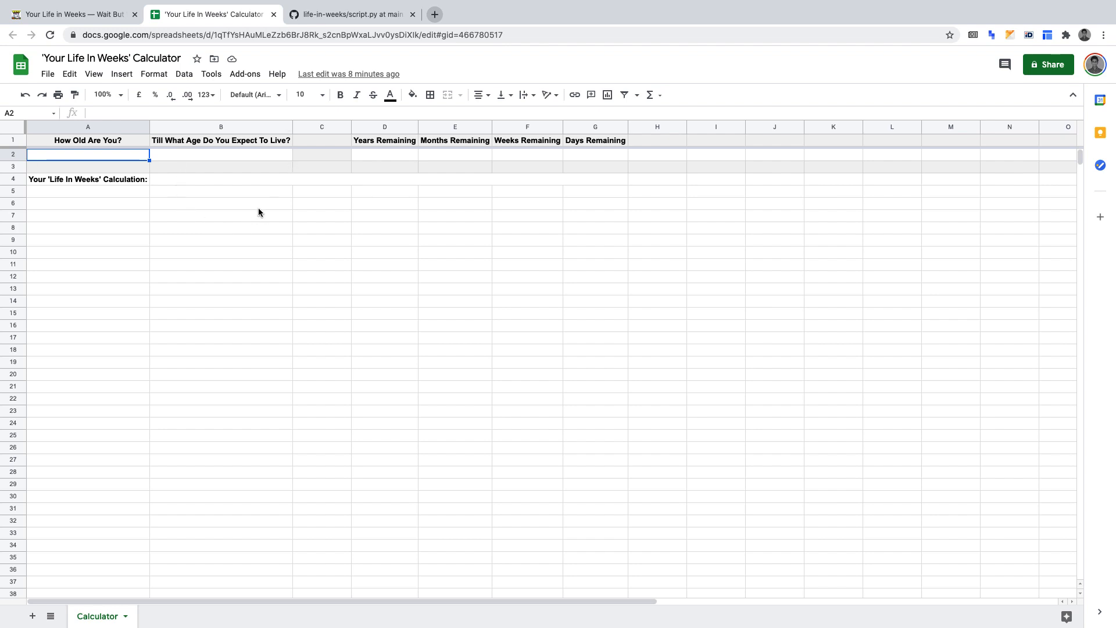
{"action": "mouse_move", "coordinate": [223, 184]}
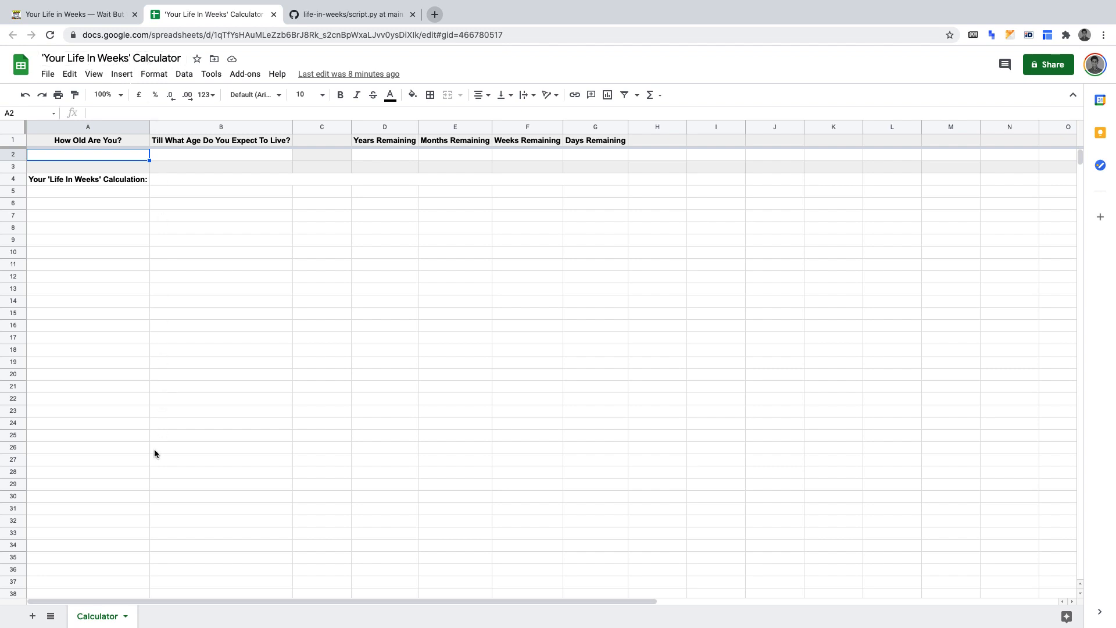
{"action": "mouse_move", "coordinate": [107, 616]}
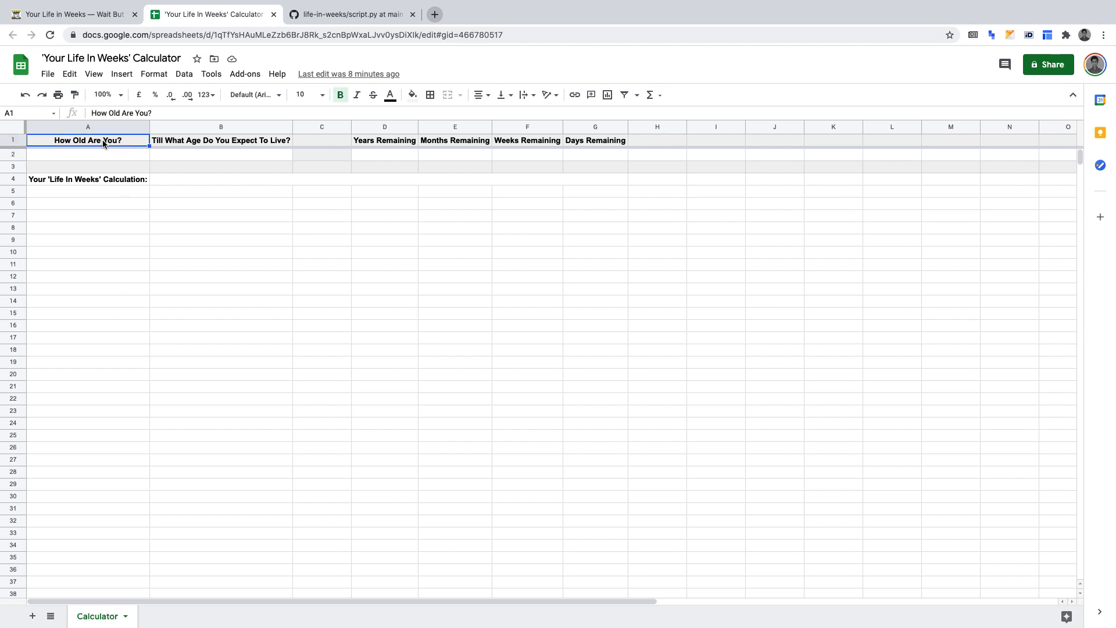
{"action": "mouse_move", "coordinate": [118, 142]}
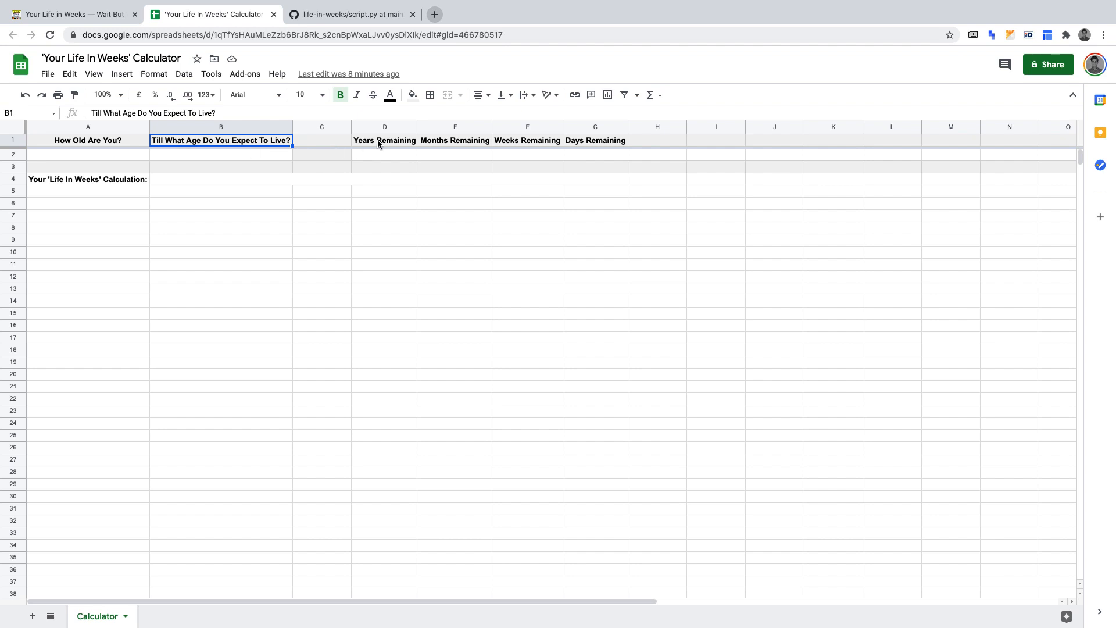
{"action": "left_click", "coordinate": [384, 140]}
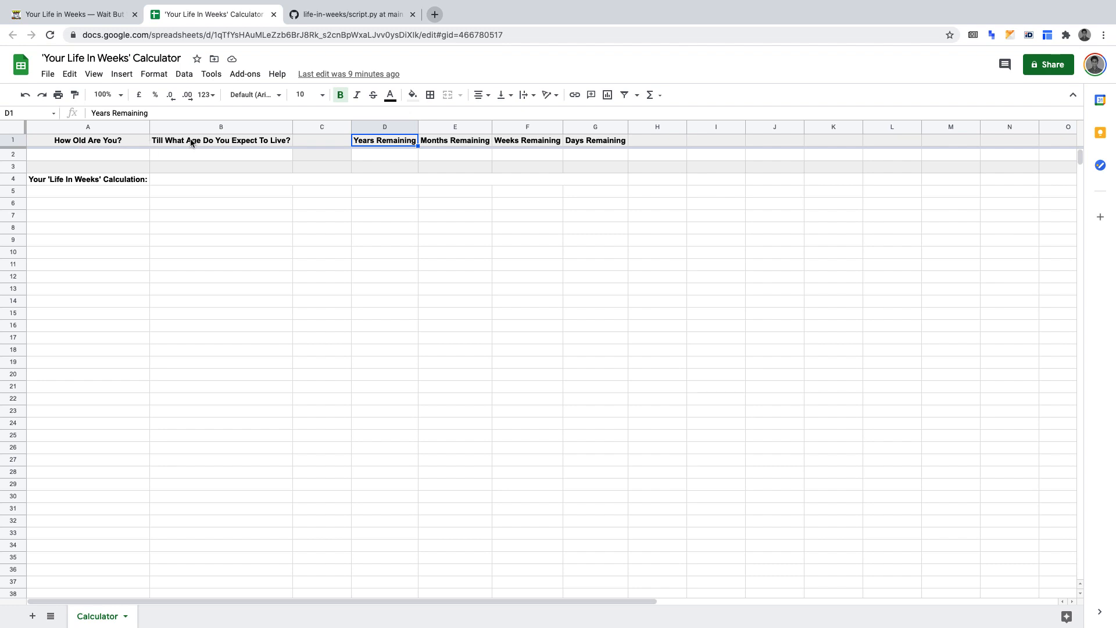
{"action": "left_click", "coordinate": [455, 140]}
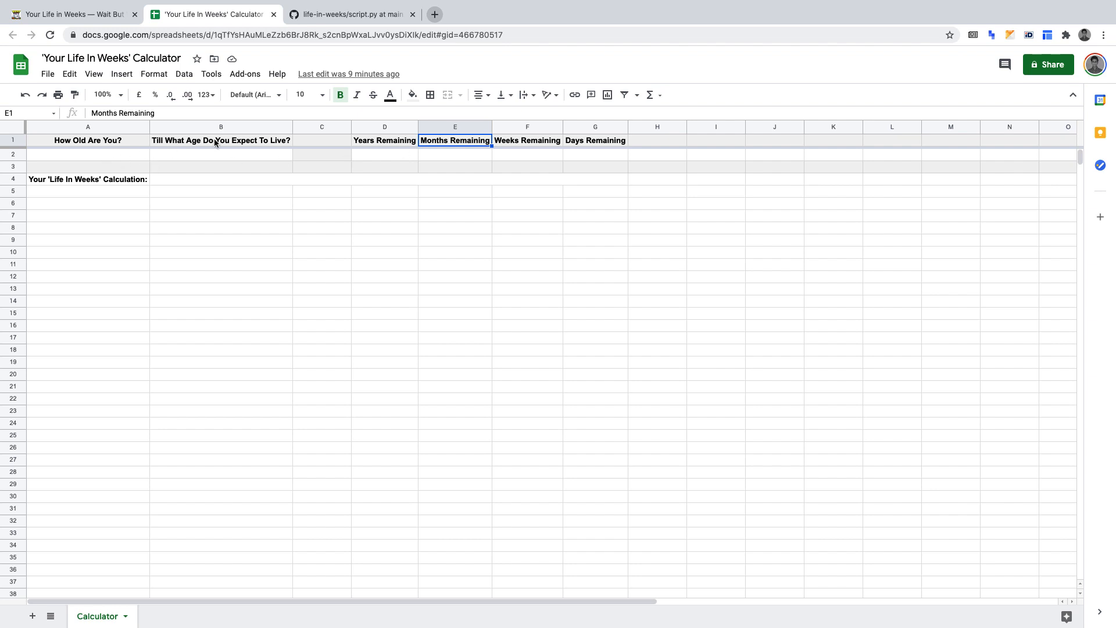
{"action": "left_click", "coordinate": [527, 140]}
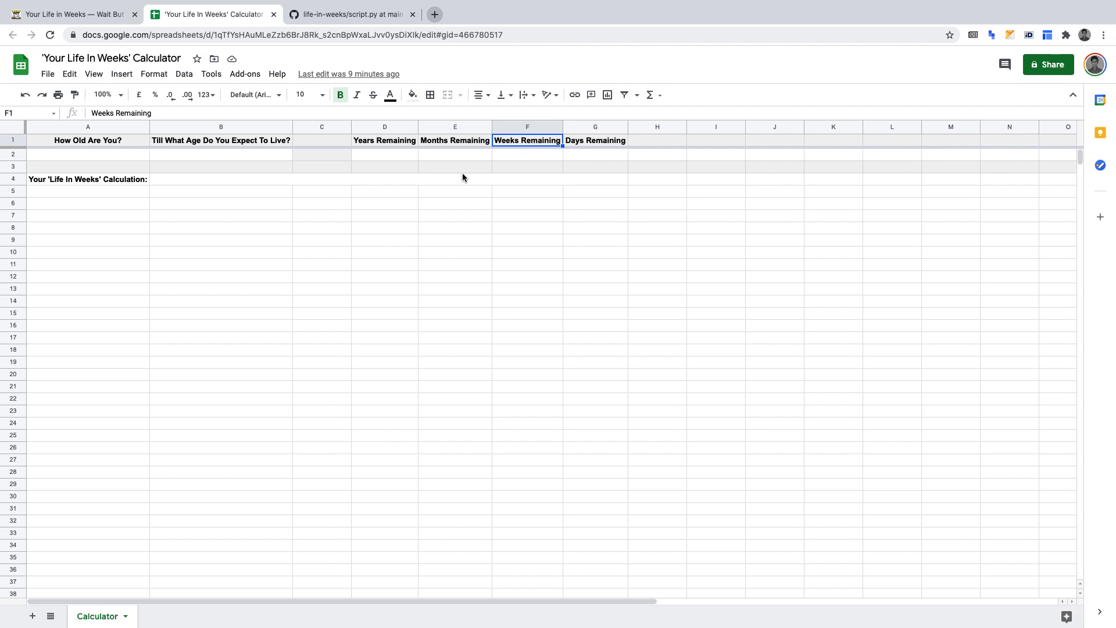
{"action": "mouse_move", "coordinate": [210, 153]}
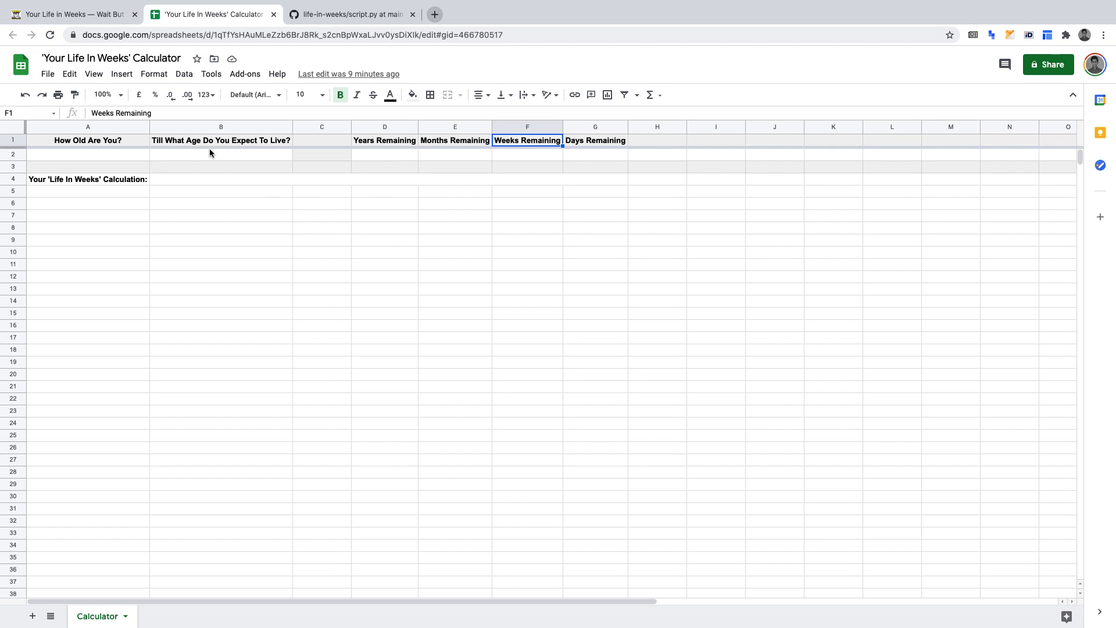
{"action": "left_click", "coordinate": [596, 140]}
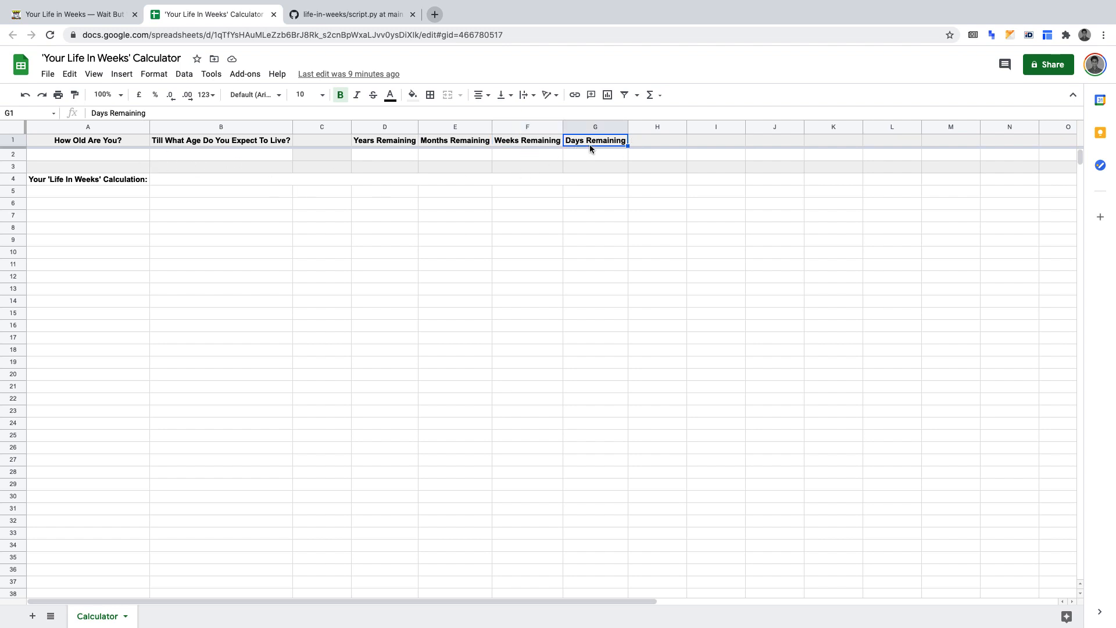
{"action": "mouse_move", "coordinate": [203, 150]}
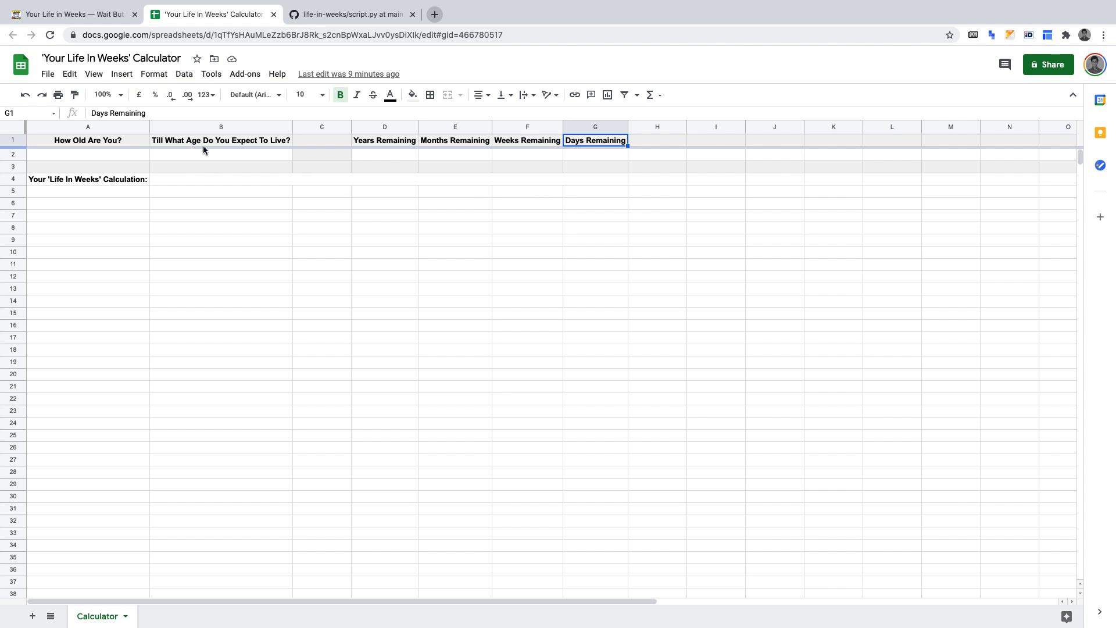
{"action": "mouse_move", "coordinate": [126, 200]}
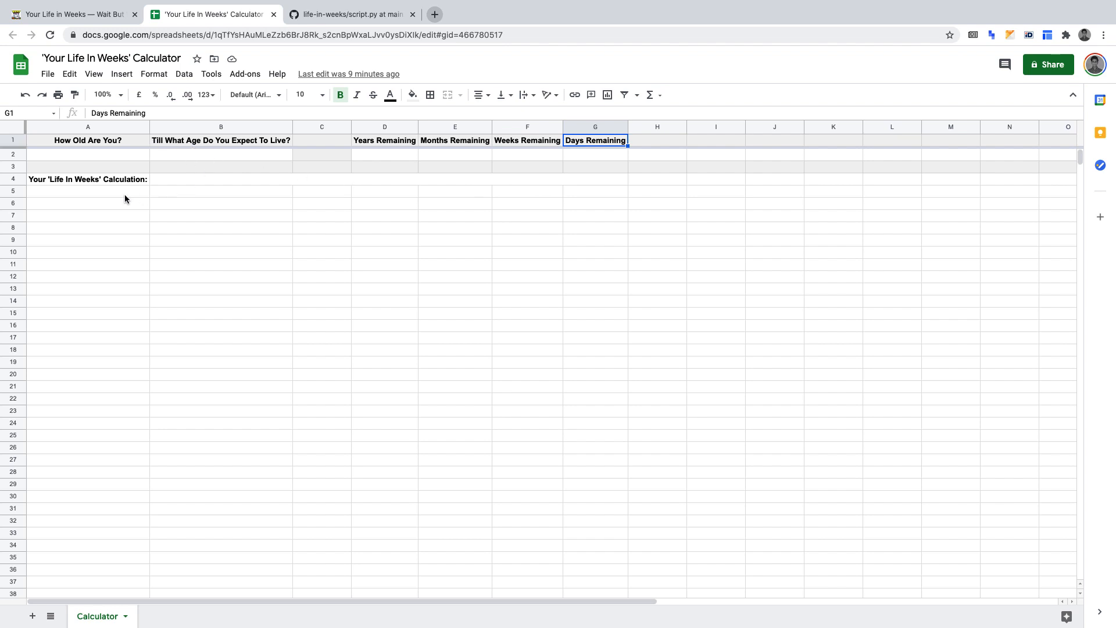
{"action": "left_click", "coordinate": [88, 178]}
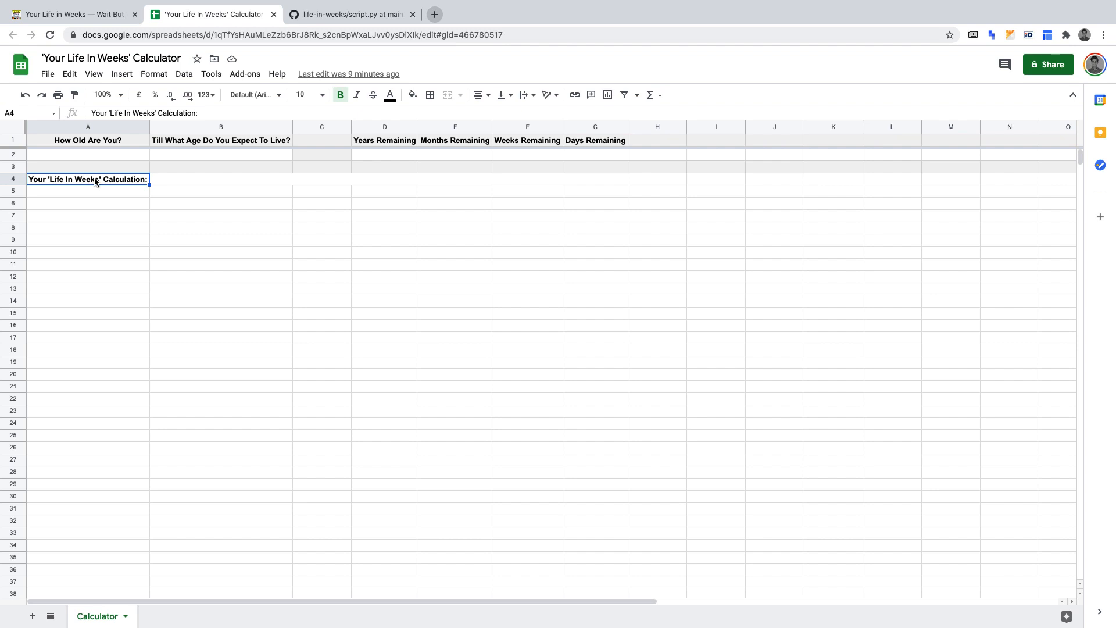
{"action": "mouse_move", "coordinate": [171, 183]}
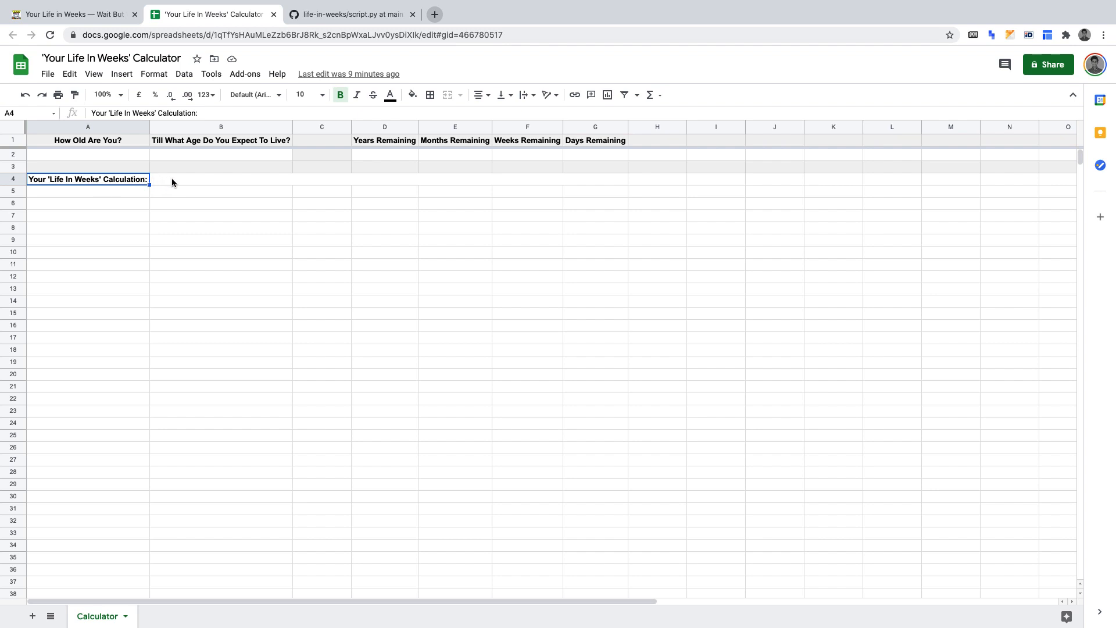
Enter current age 25 in A2 and expected lifespan 50 in B2
{"action": "left_click", "coordinate": [447, 95]}
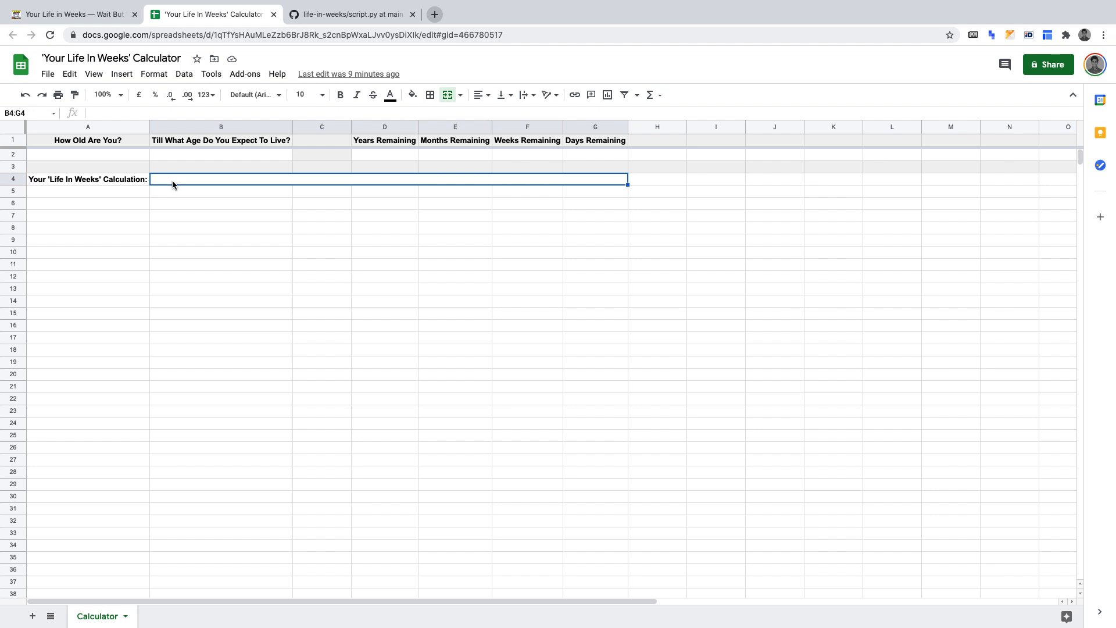
{"action": "mouse_move", "coordinate": [126, 157]}
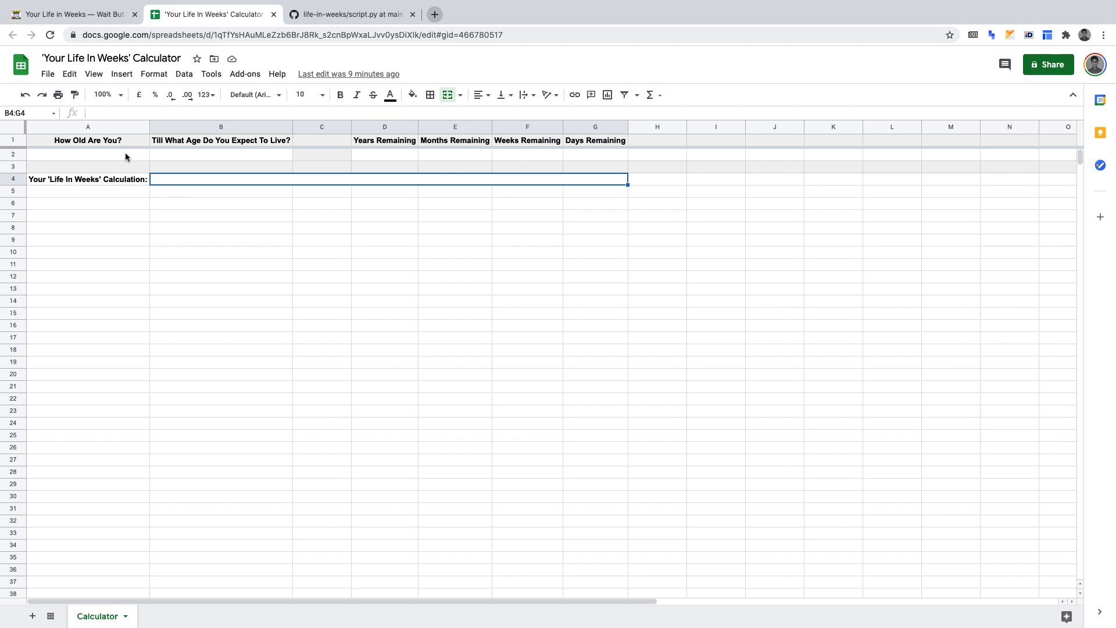
{"action": "type", "text": "25"}
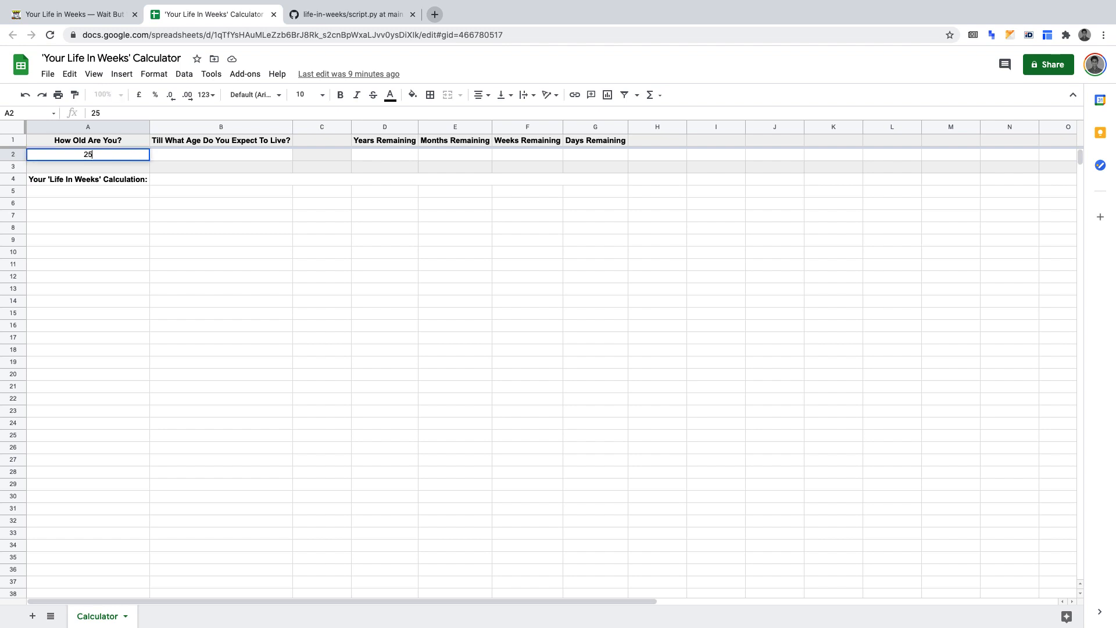
{"action": "left_click", "coordinate": [220, 155]}
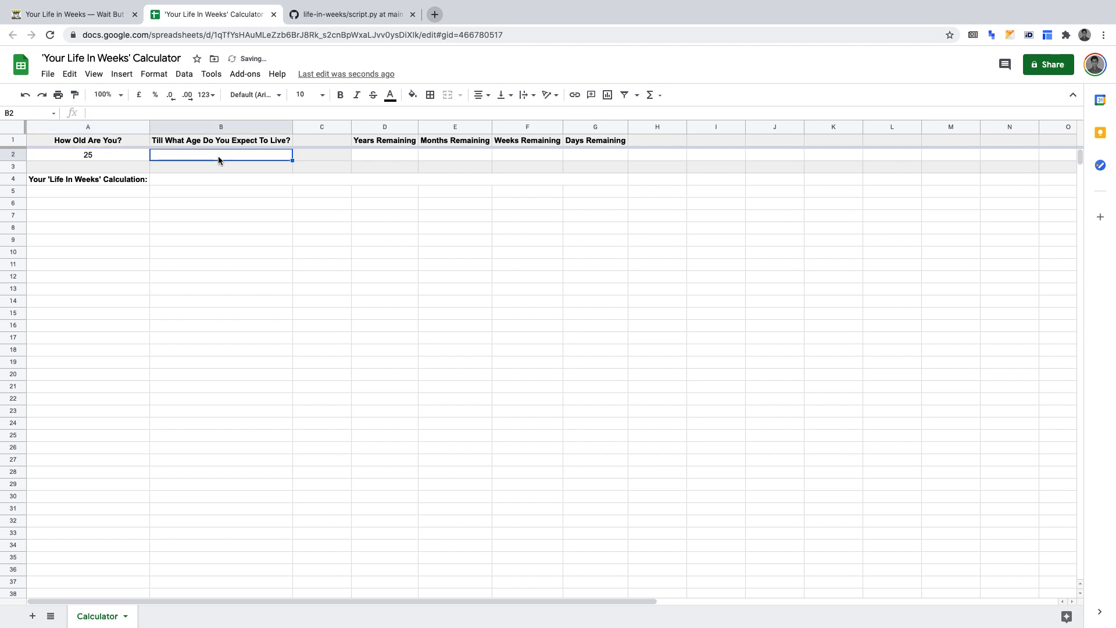
{"action": "type", "text": "50"}
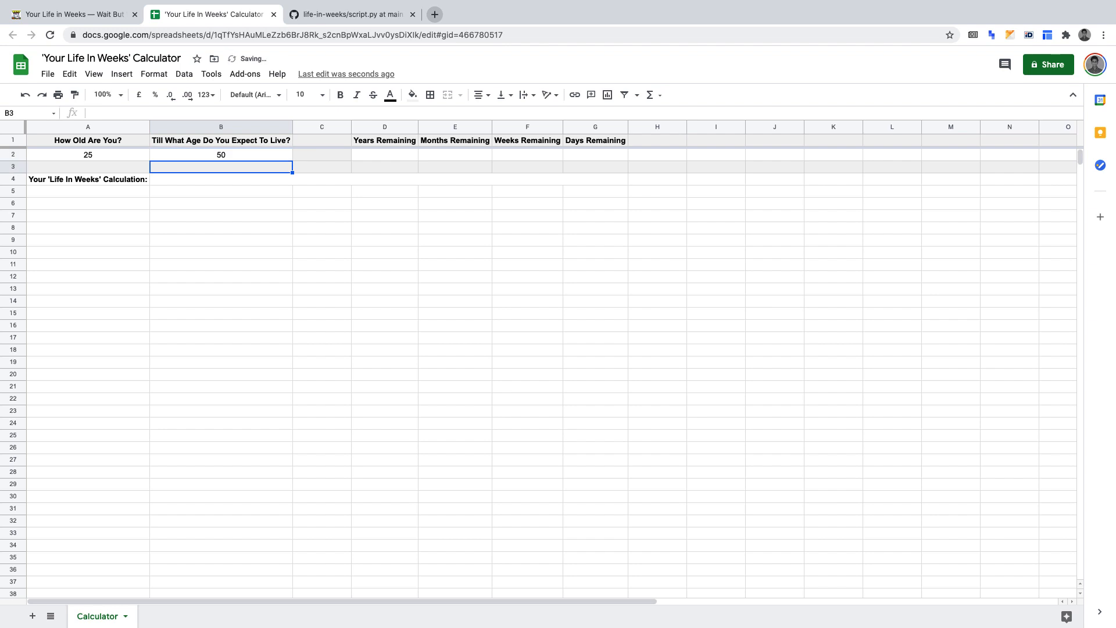
{"action": "mouse_move", "coordinate": [358, 148]}
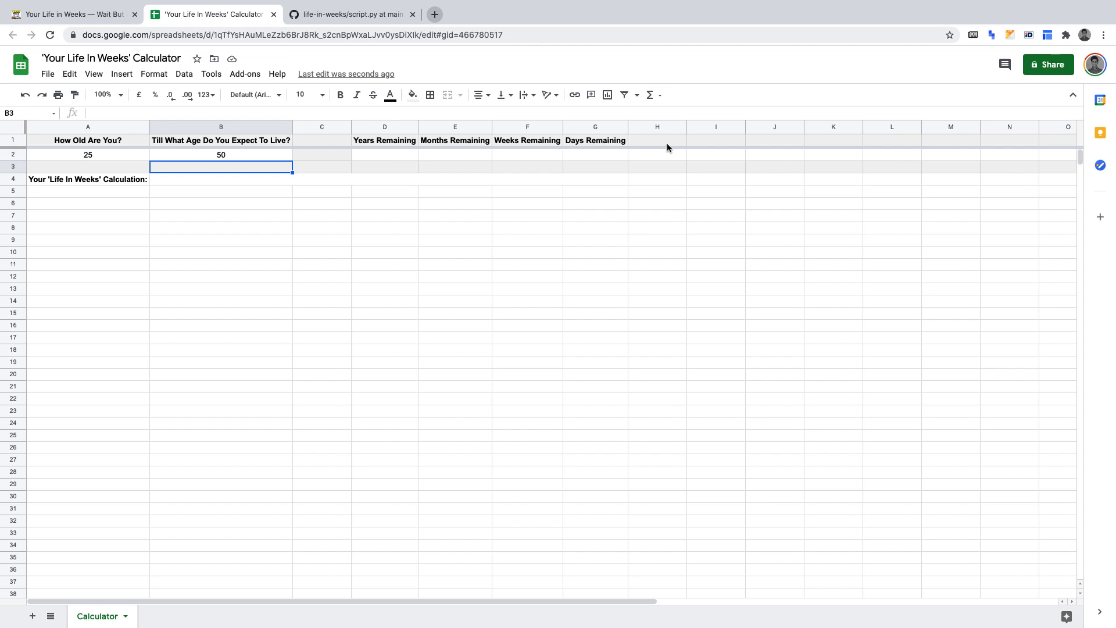
Enter =B2-A2 in D2 so Years Remaining shows 25
{"action": "left_click", "coordinate": [385, 155]}
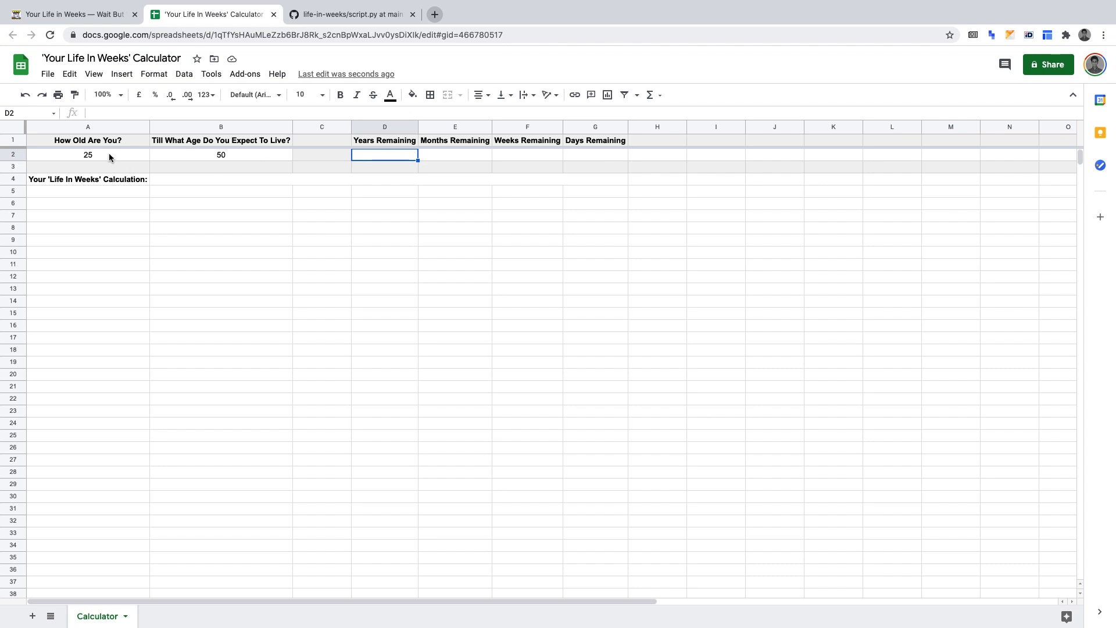
{"action": "mouse_move", "coordinate": [206, 164]}
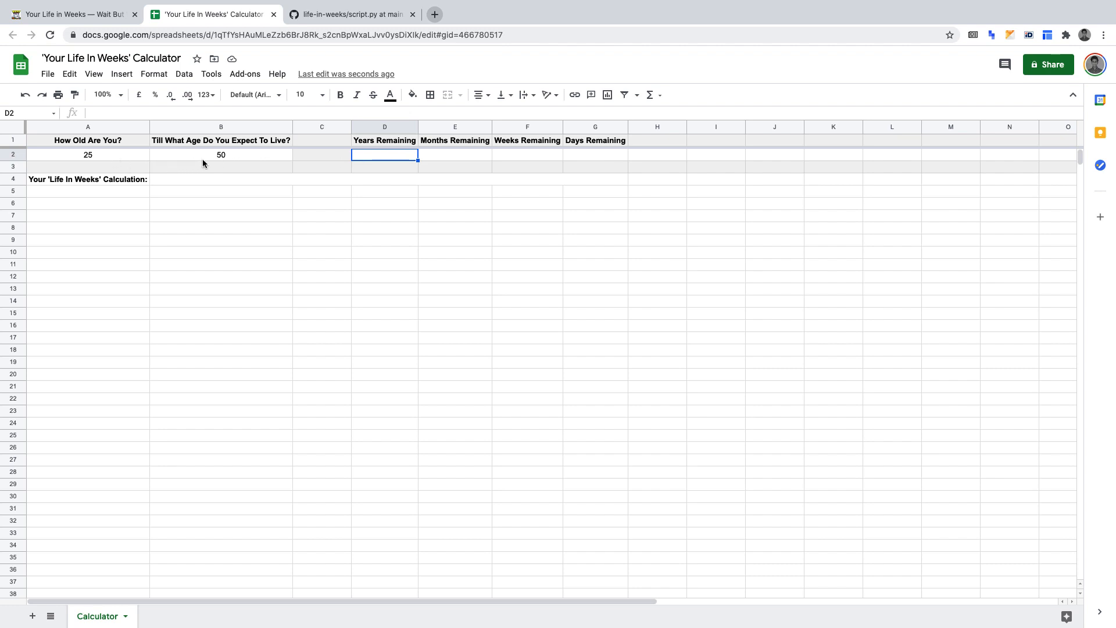
{"action": "mouse_move", "coordinate": [362, 169]}
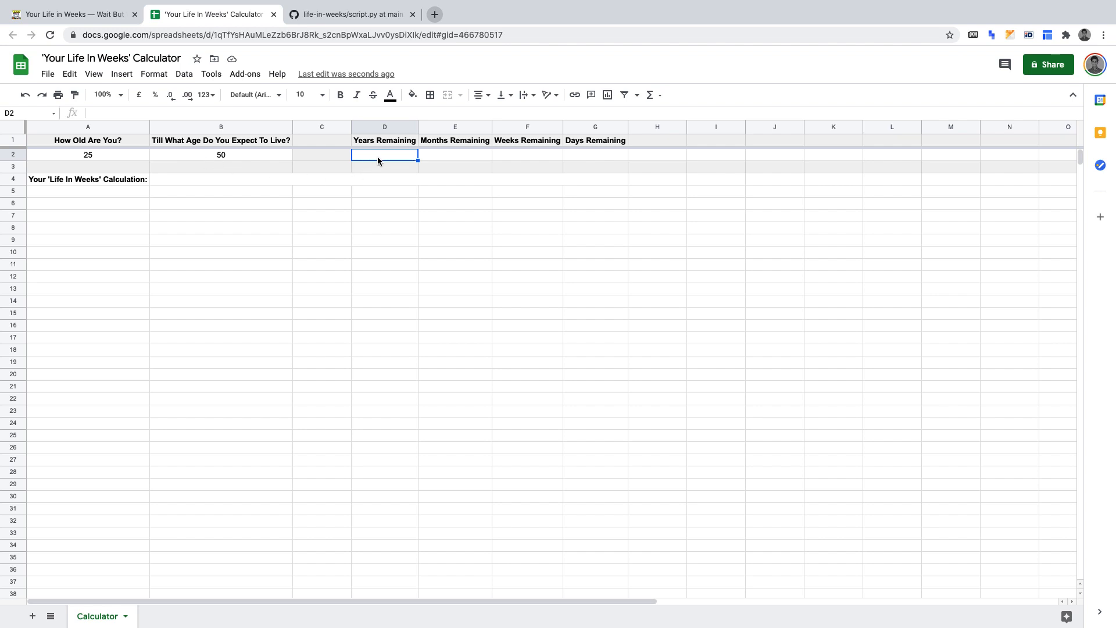
{"action": "type", "text": "=B2-"}
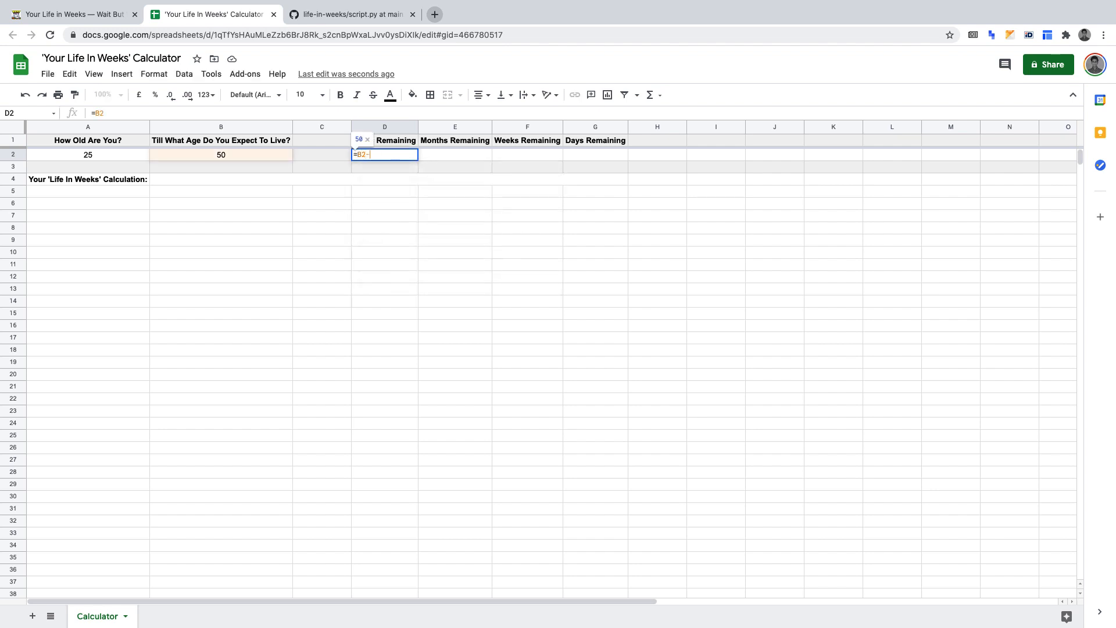
{"action": "left_click", "coordinate": [87, 155]}
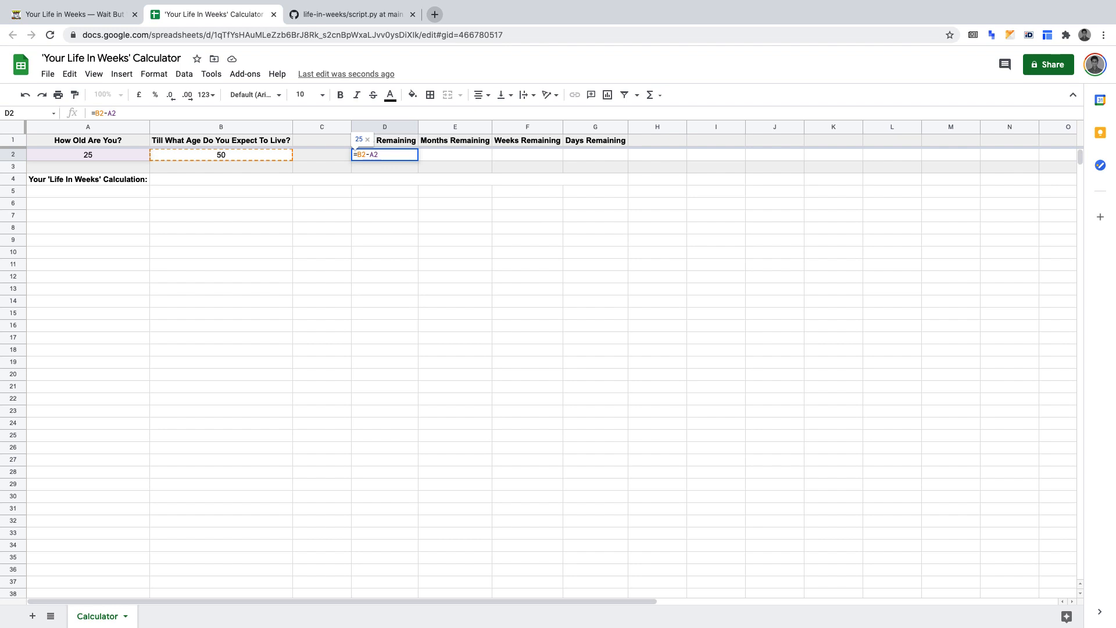
{"action": "key", "text": "enter"}
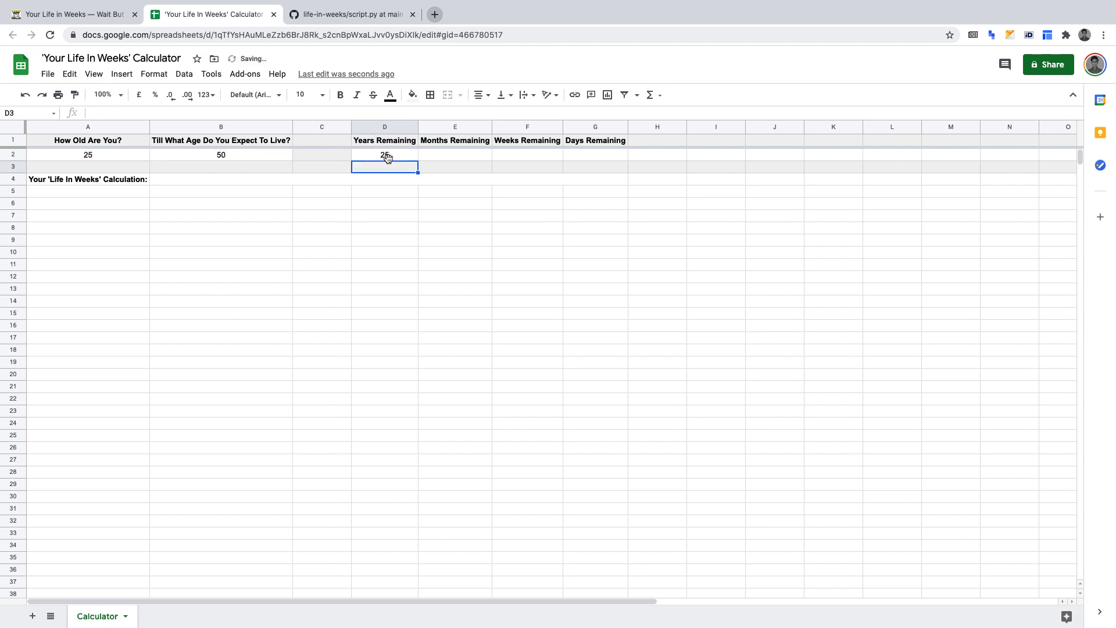
{"action": "left_click", "coordinate": [455, 155]}
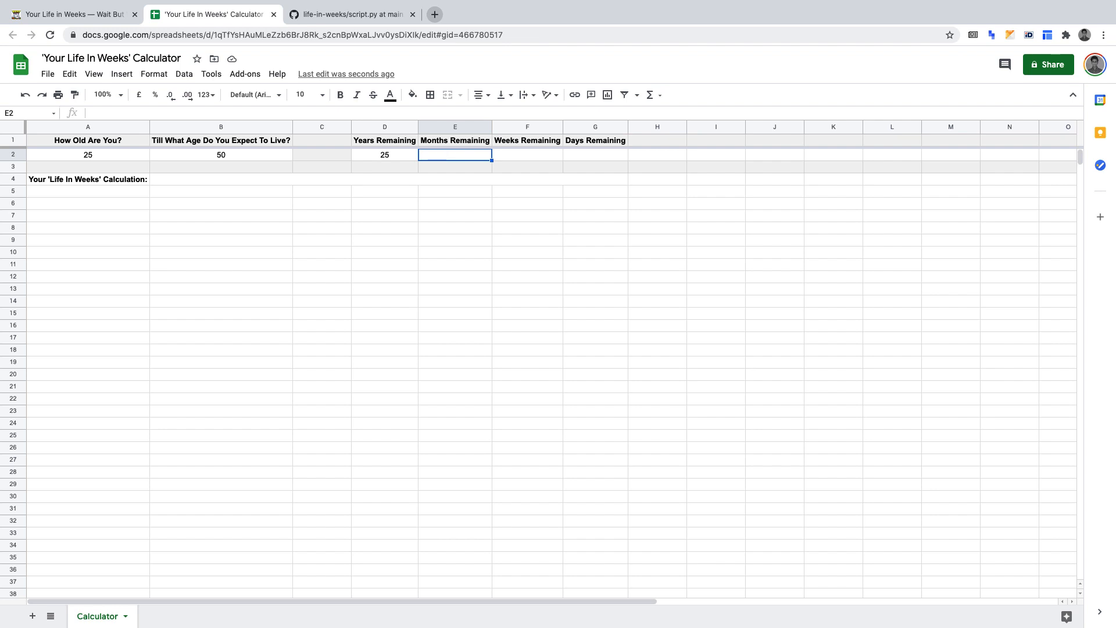
Enter =12*D2 in E2 so Months Remaining shows 300
{"action": "type", "text": "=12"}
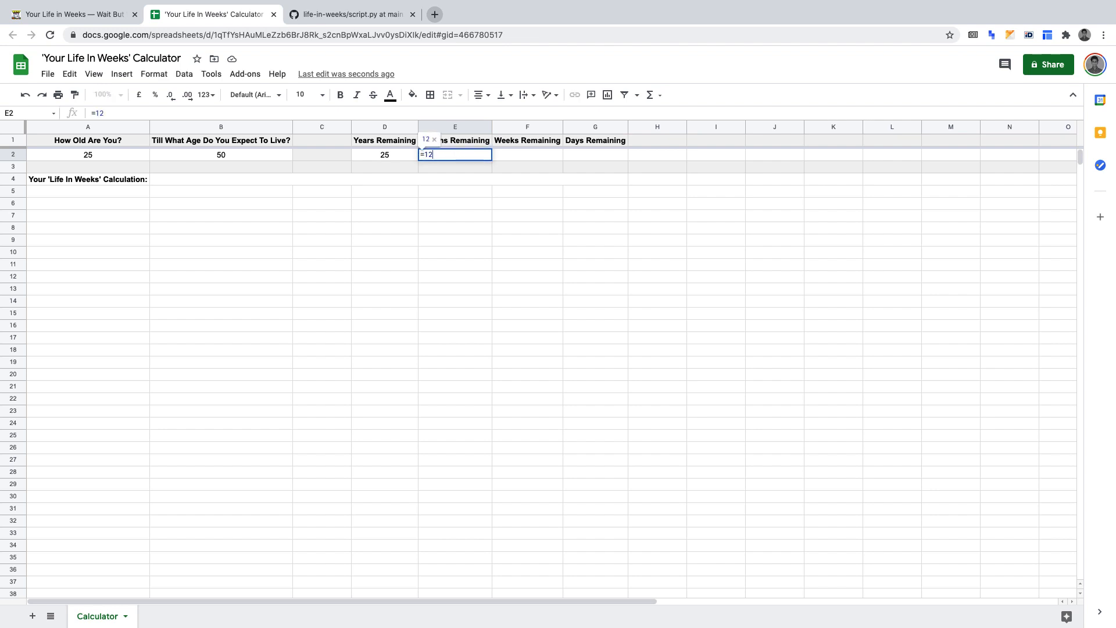
{"action": "type", "text": "*D2"}
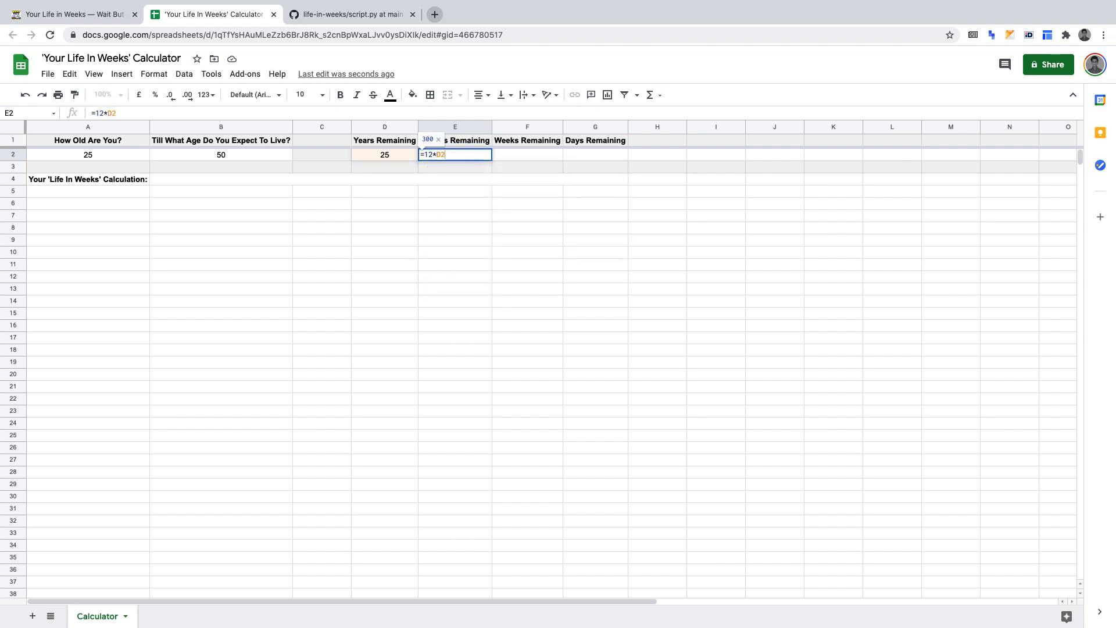
{"action": "key", "text": "Enter"}
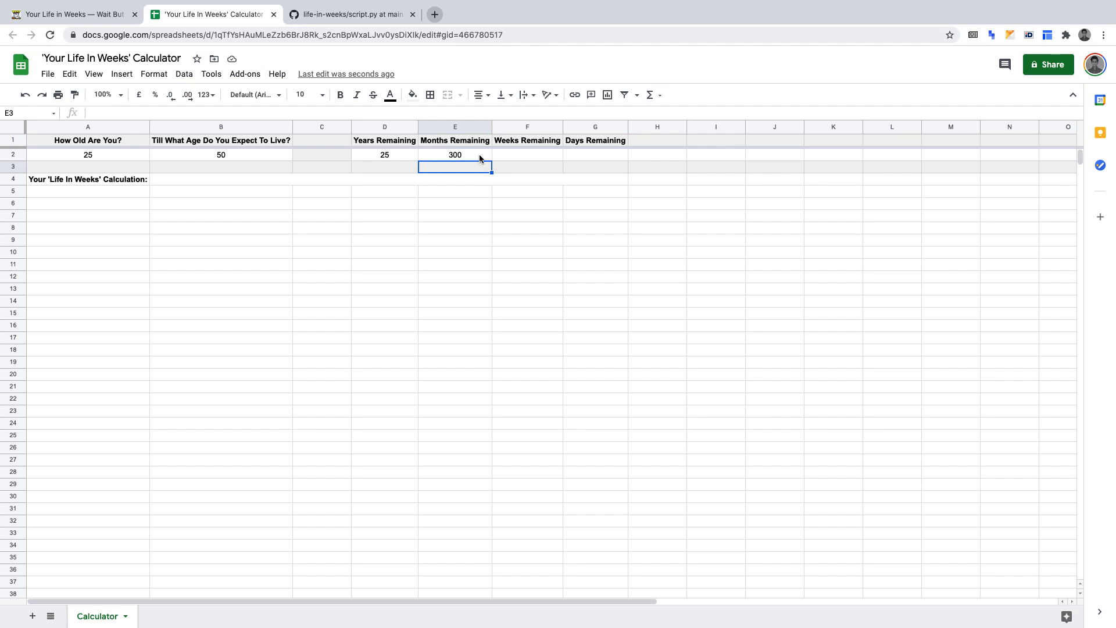
{"action": "left_click", "coordinate": [527, 154]}
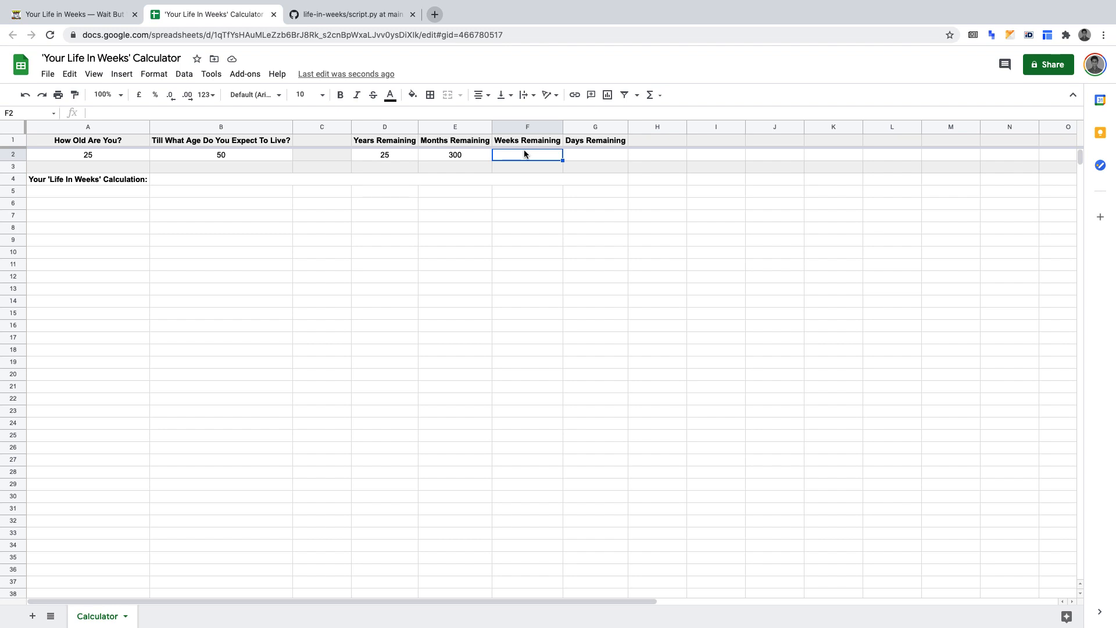
Enter =52*D2 in F2 so Weeks Remaining shows 1300
{"action": "type", "text": "="}
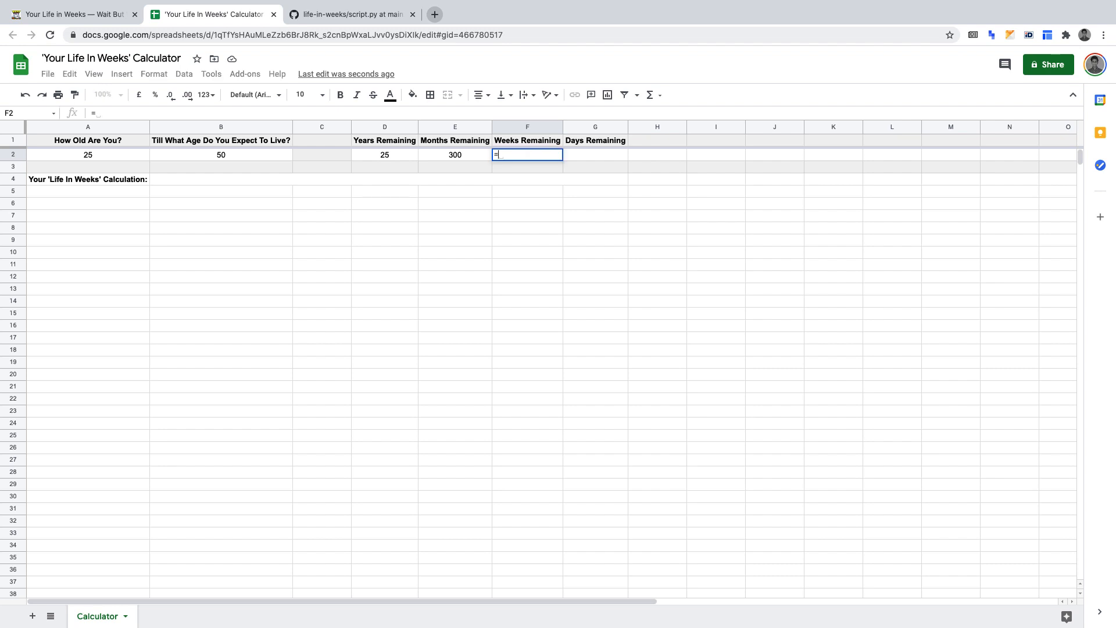
{"action": "type", "text": "52*"}
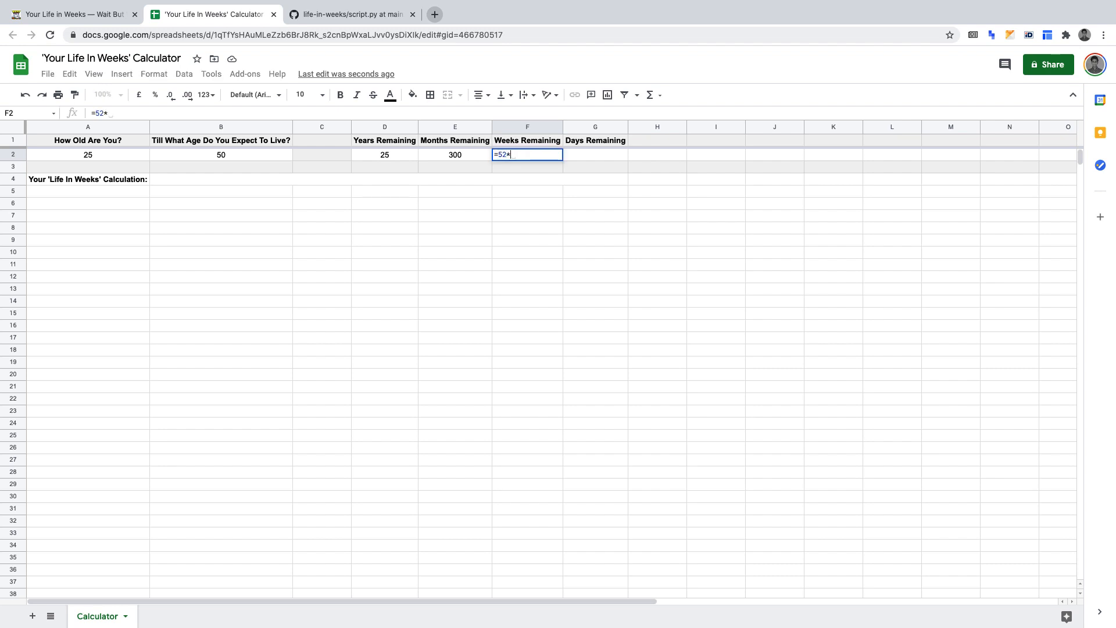
{"action": "key", "text": "enter"}
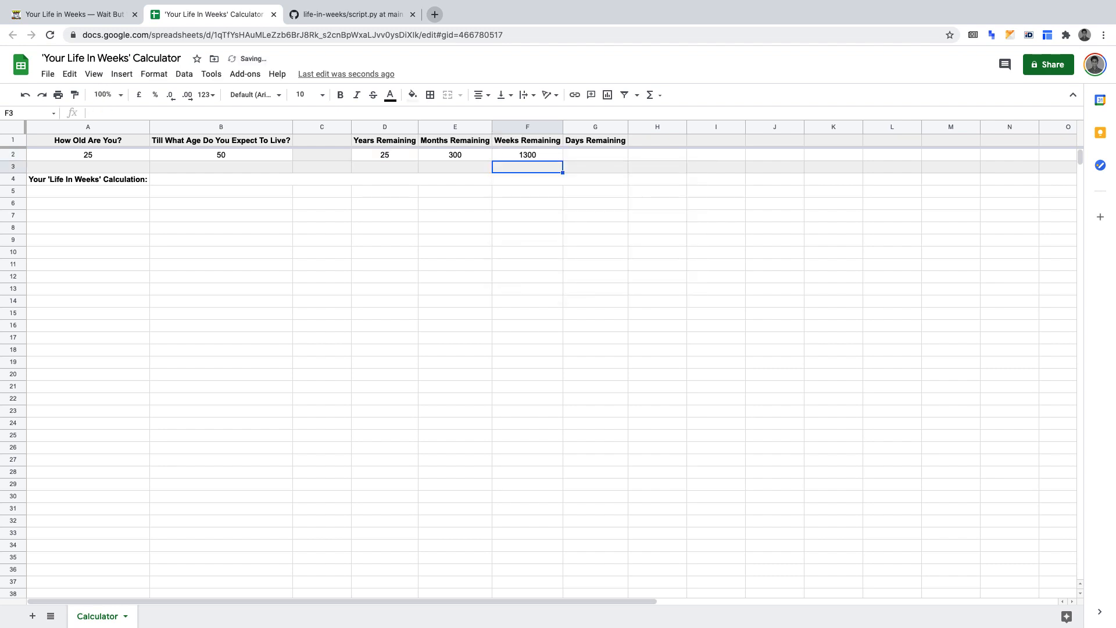
{"action": "left_click", "coordinate": [595, 155]}
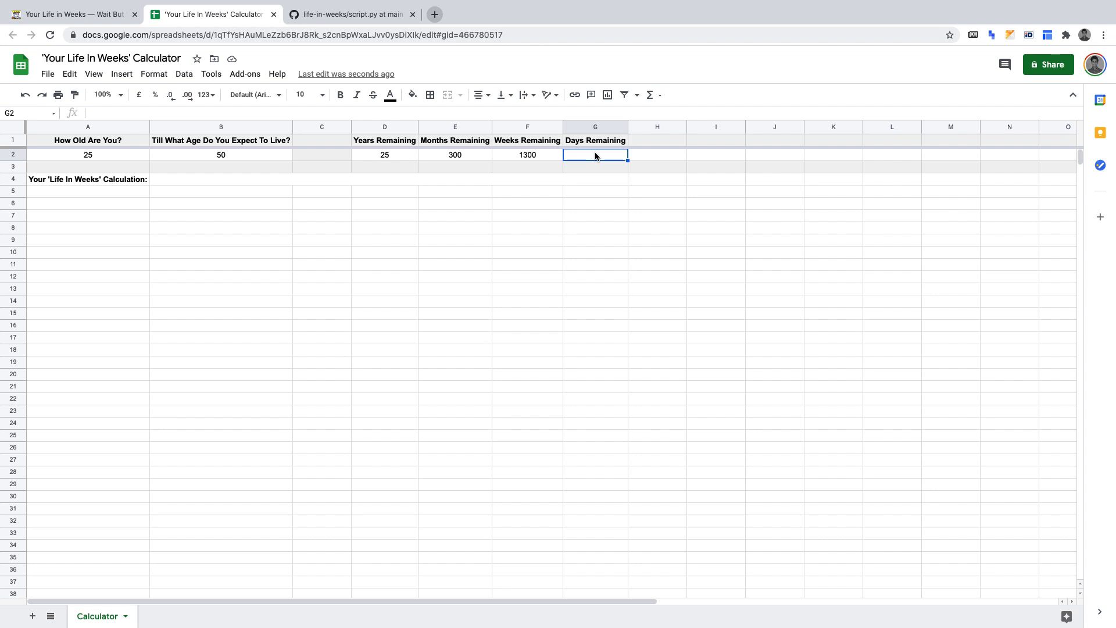
Enter =365*D2 in G2 so Days Remaining shows 9125
{"action": "type", "text": "=365"}
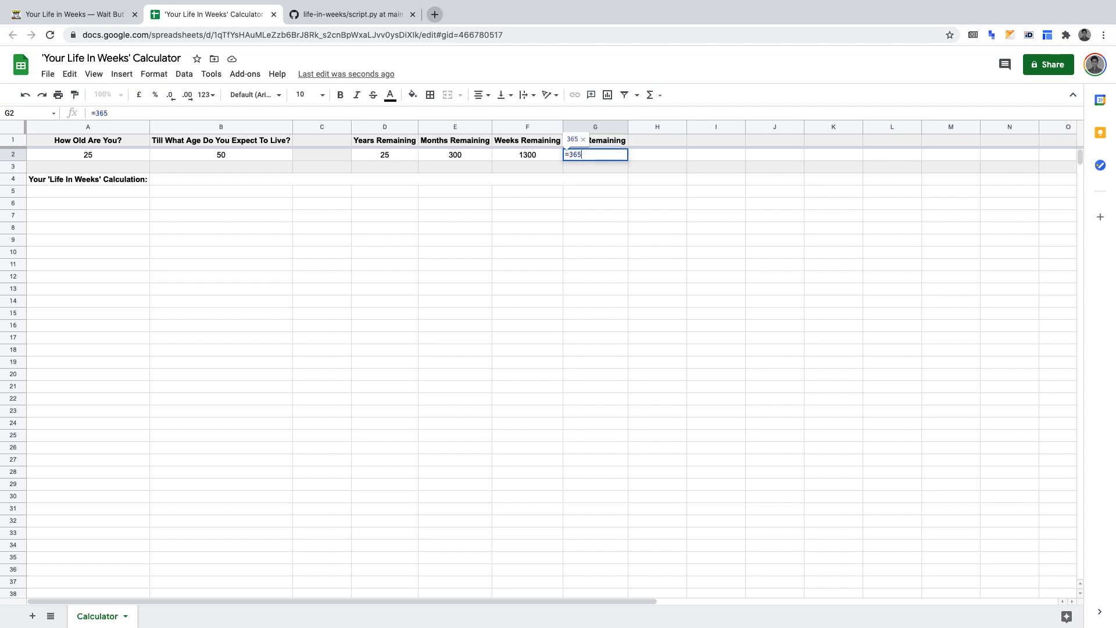
{"action": "type", "text": "*D"}
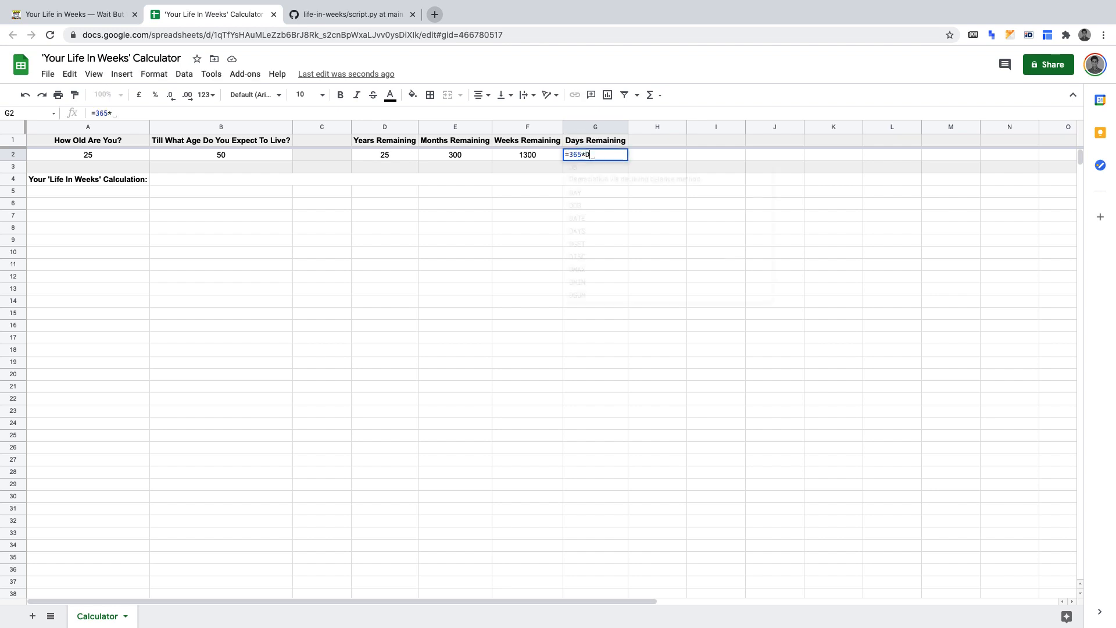
{"action": "key", "text": "Enter"}
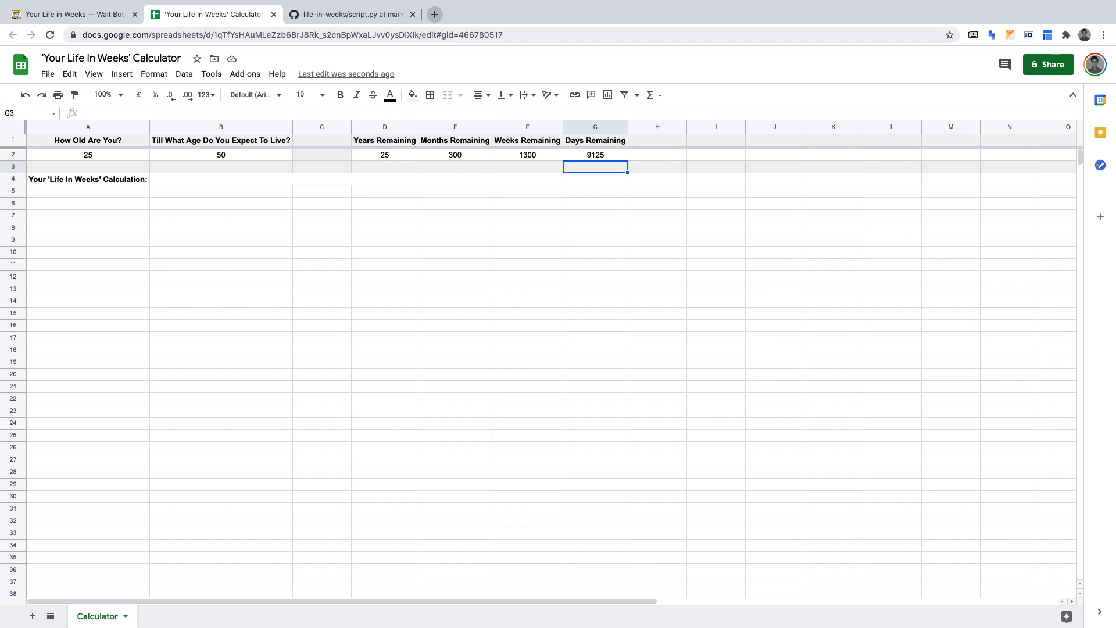
Select the A4 label and then B4, merging B4:G4 into one result cell
{"action": "left_click", "coordinate": [88, 178]}
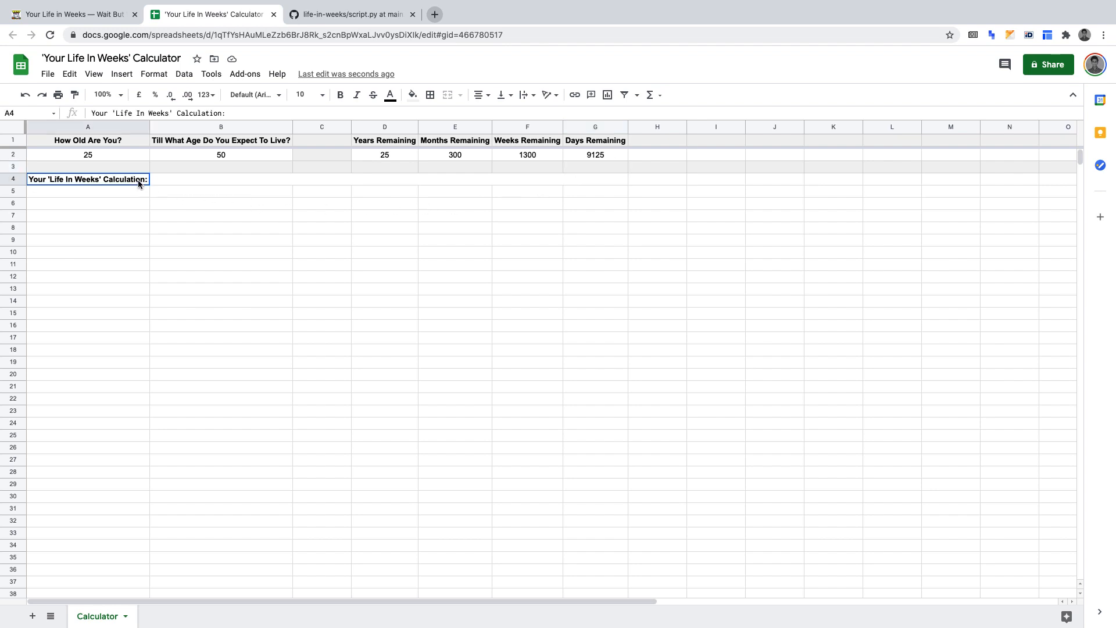
{"action": "left_click", "coordinate": [340, 95]}
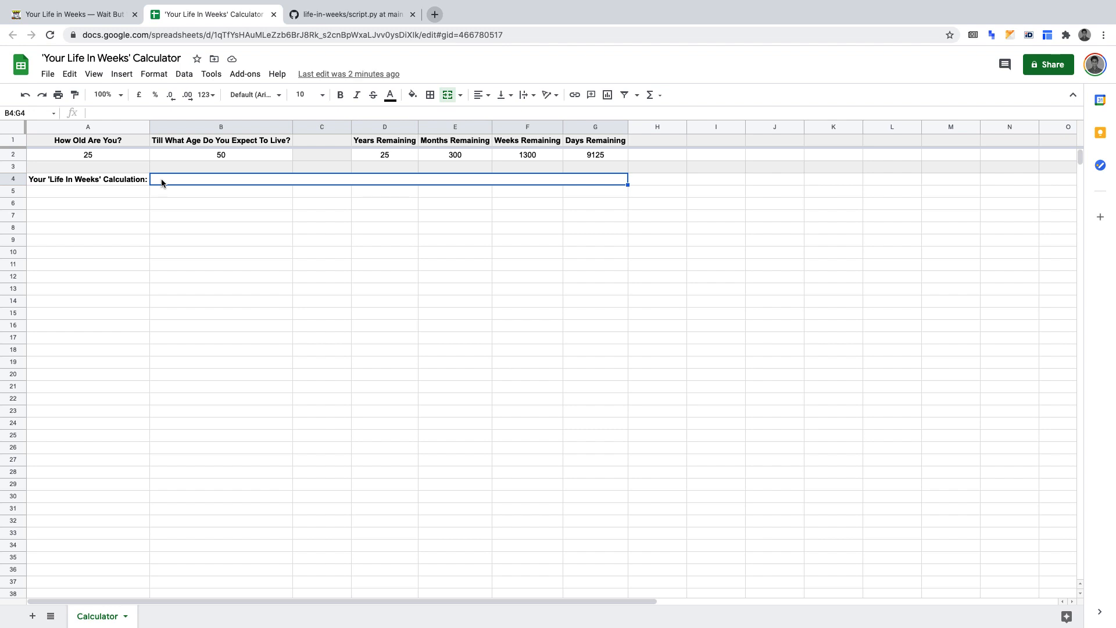
Type =CONCATENATE("You Have", " ", G2, " ", into B4
{"action": "type", "text": "="}
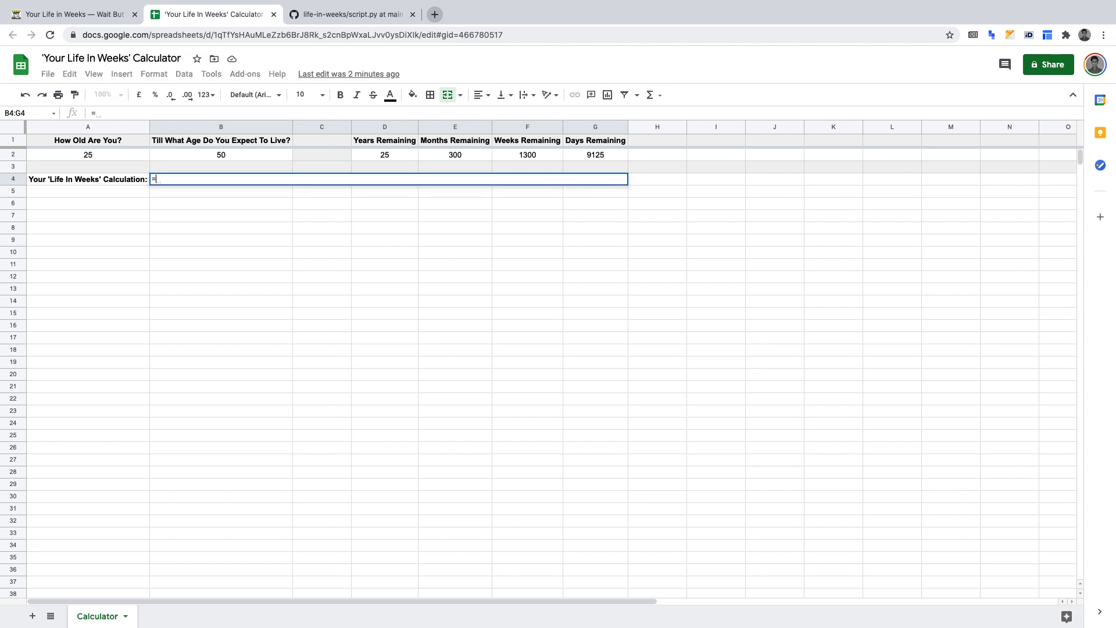
{"action": "type", "text": "CONCATENATE("}
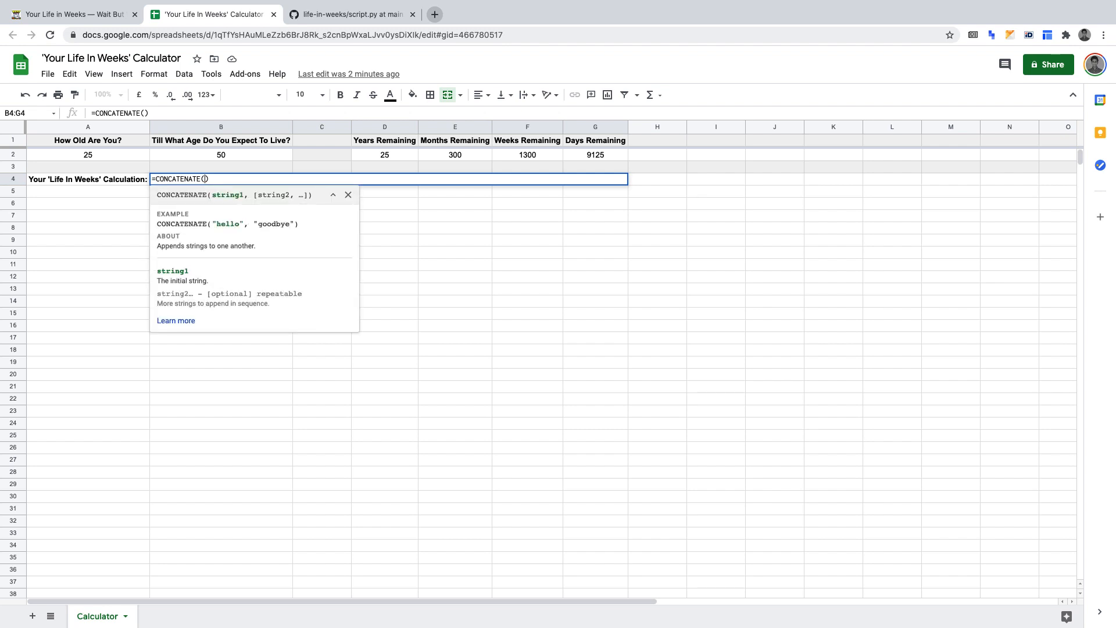
{"action": "type", "text": "\"\""}
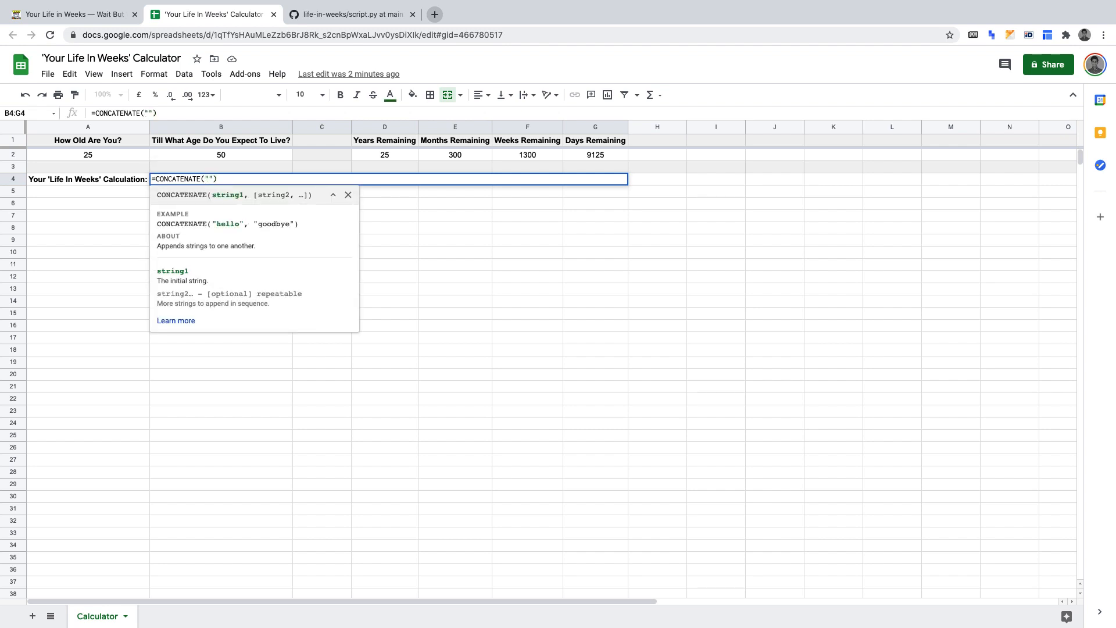
{"action": "type", "text": "You Have"}
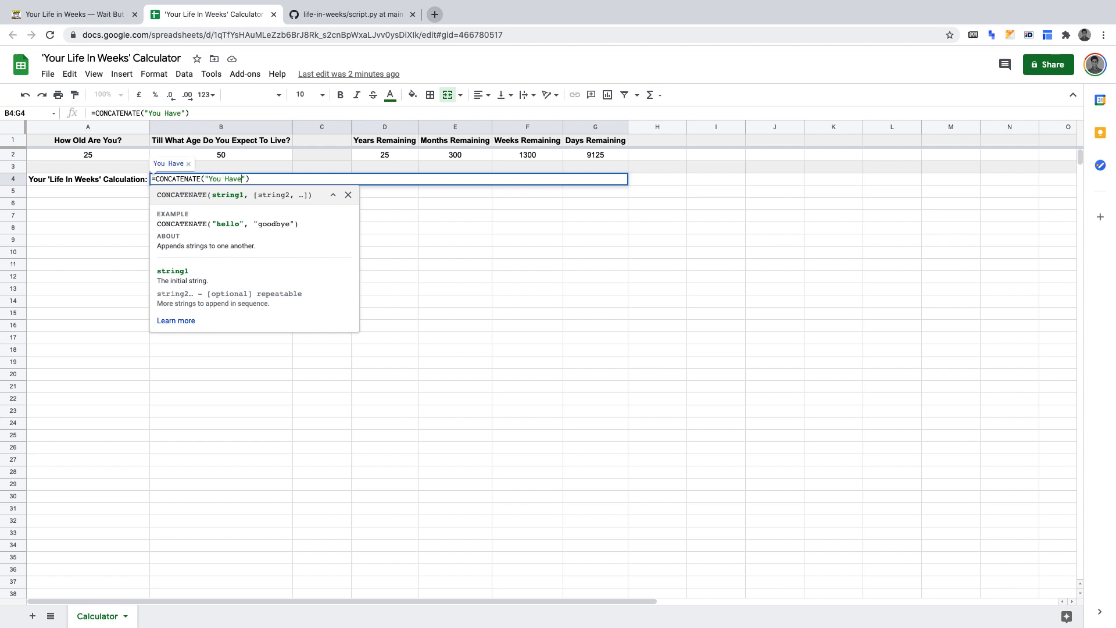
{"action": "type", "text": ","}
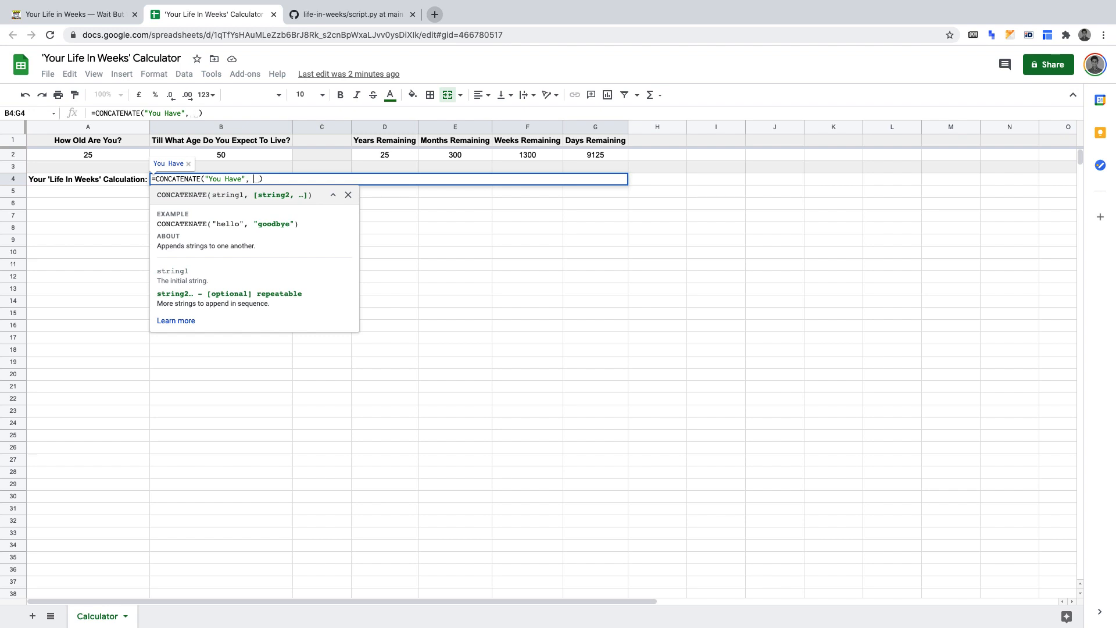
{"action": "type", "text": "\" \""}
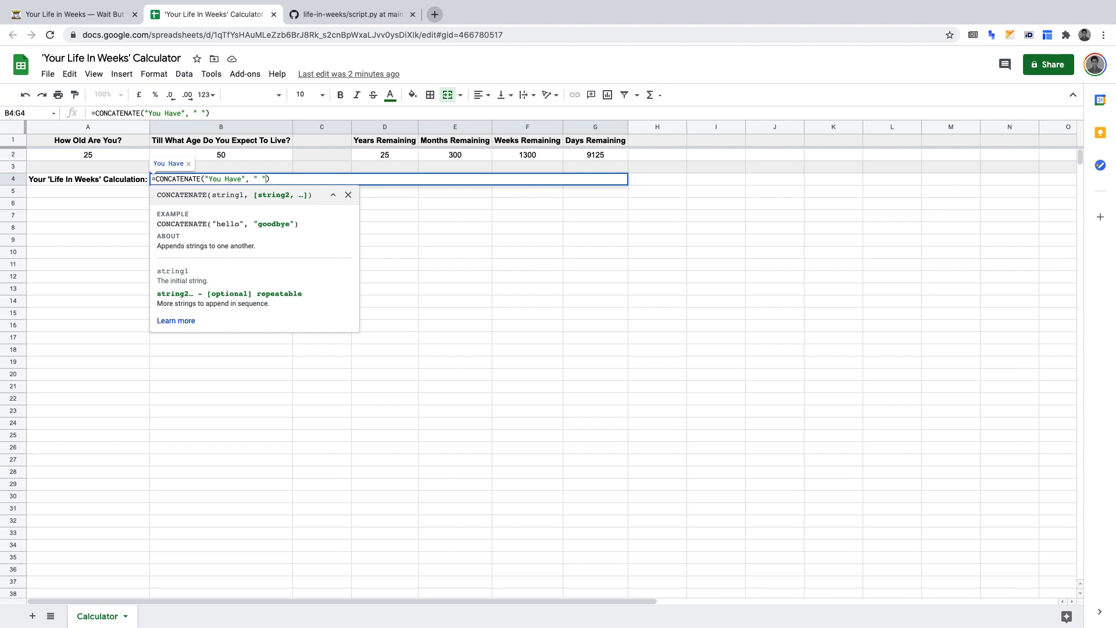
{"action": "type", "text": ","}
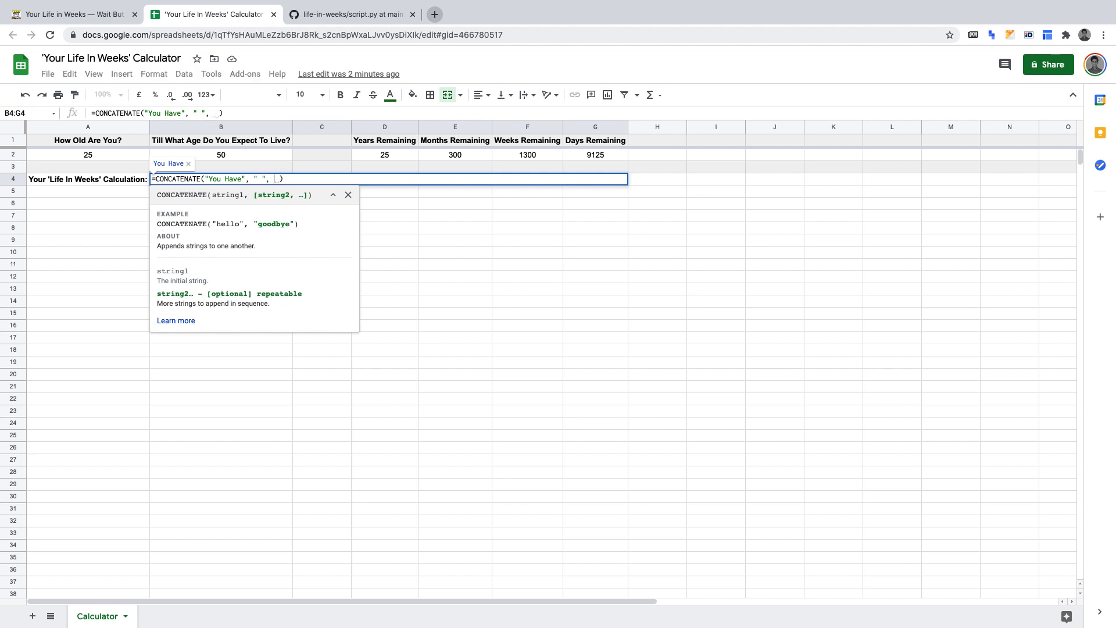
{"action": "type", "text": "G2"}
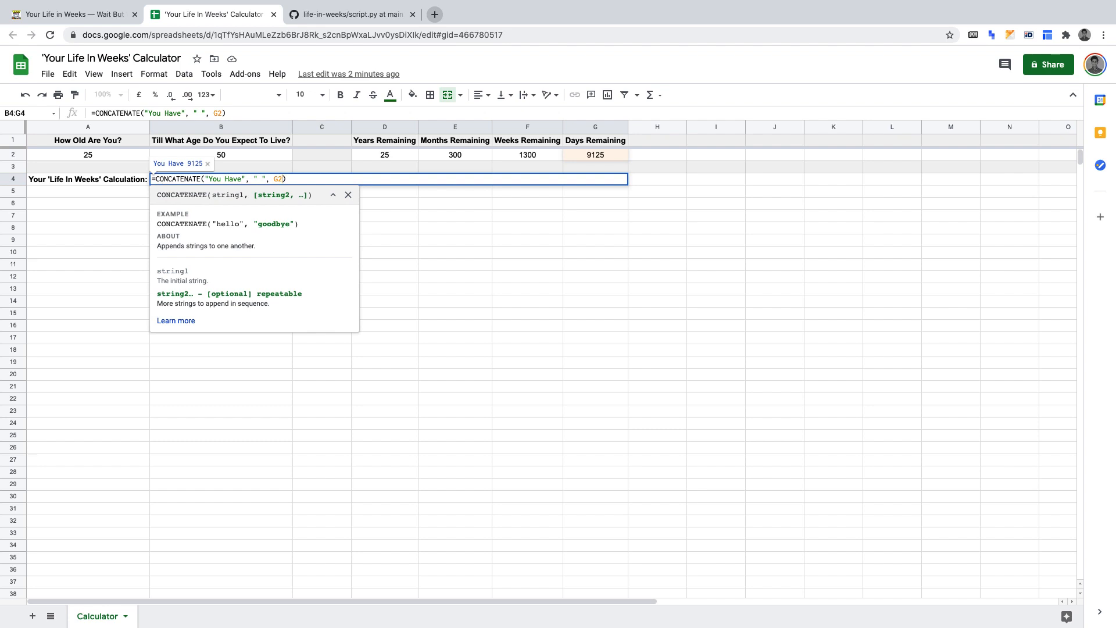
{"action": "type", "text": ", \""}
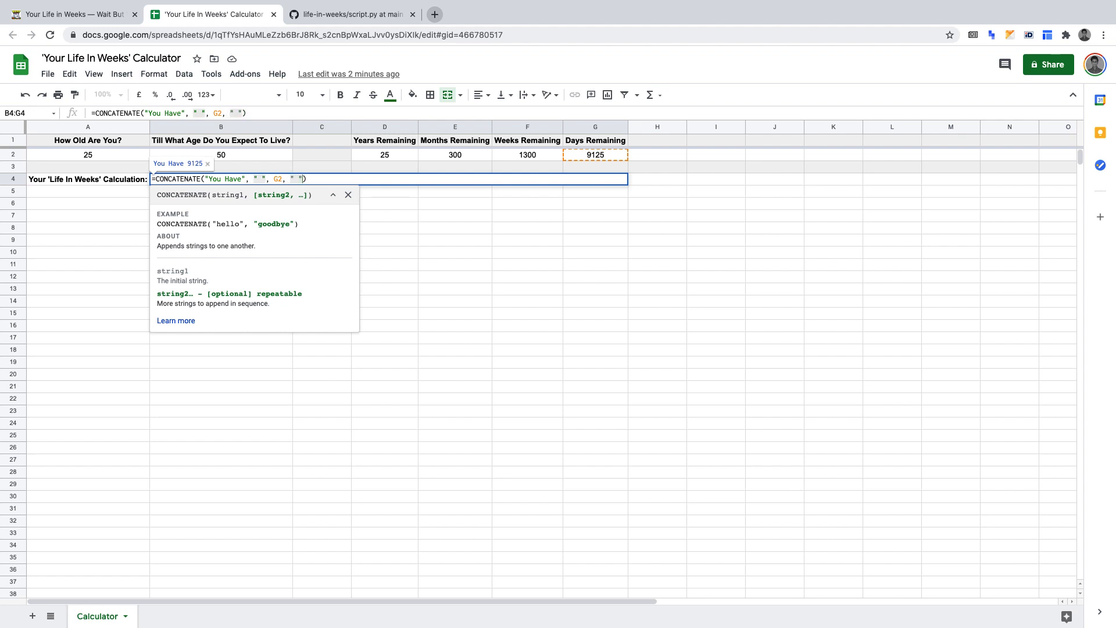
{"action": "type", "text": ","}
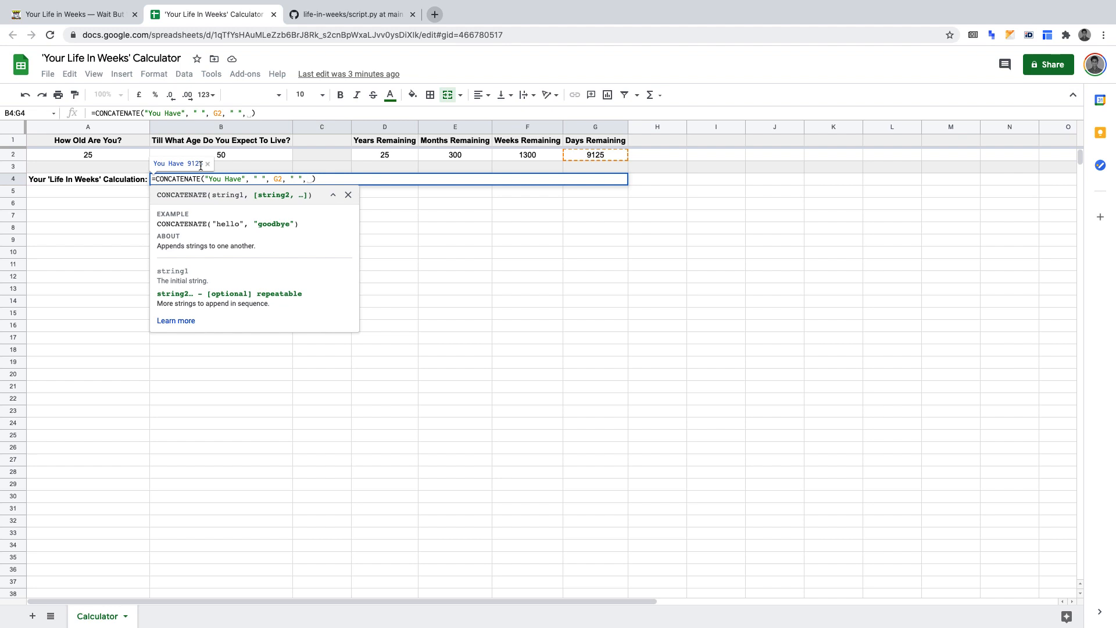
{"action": "mouse_move", "coordinate": [298, 238]}
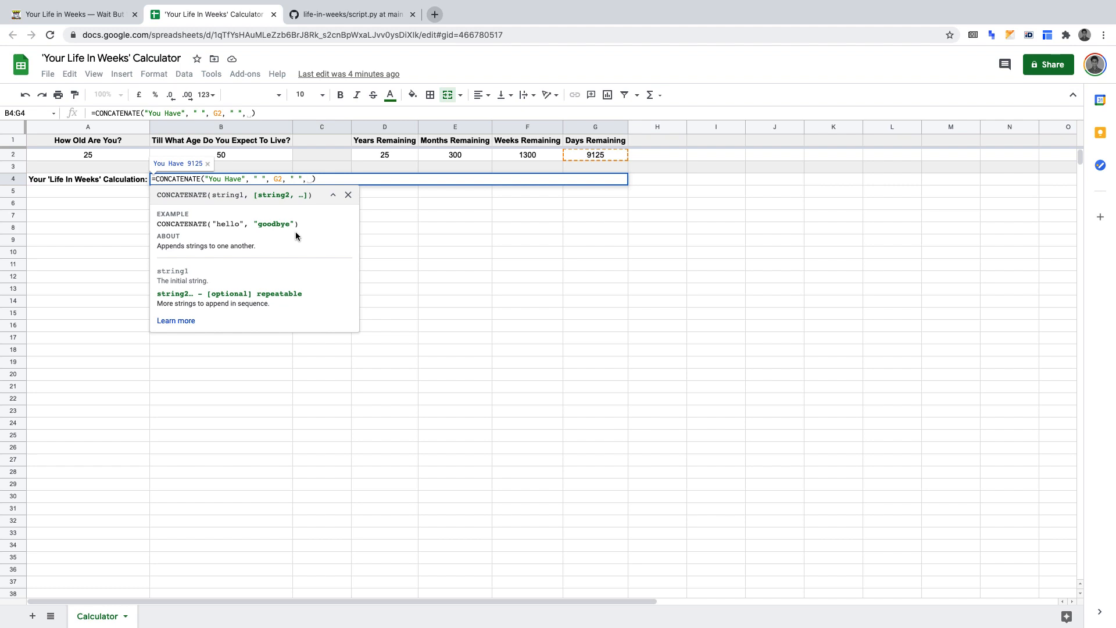
Add the "Days," label, F2, "Weeks,", E2 and "Months" to the B4 CONCATENATE formula
{"action": "type", "text": "\"Days,\", \" \", F2, \" \", \"Weeks,\", \" \", E2, \" \", \"Months"}
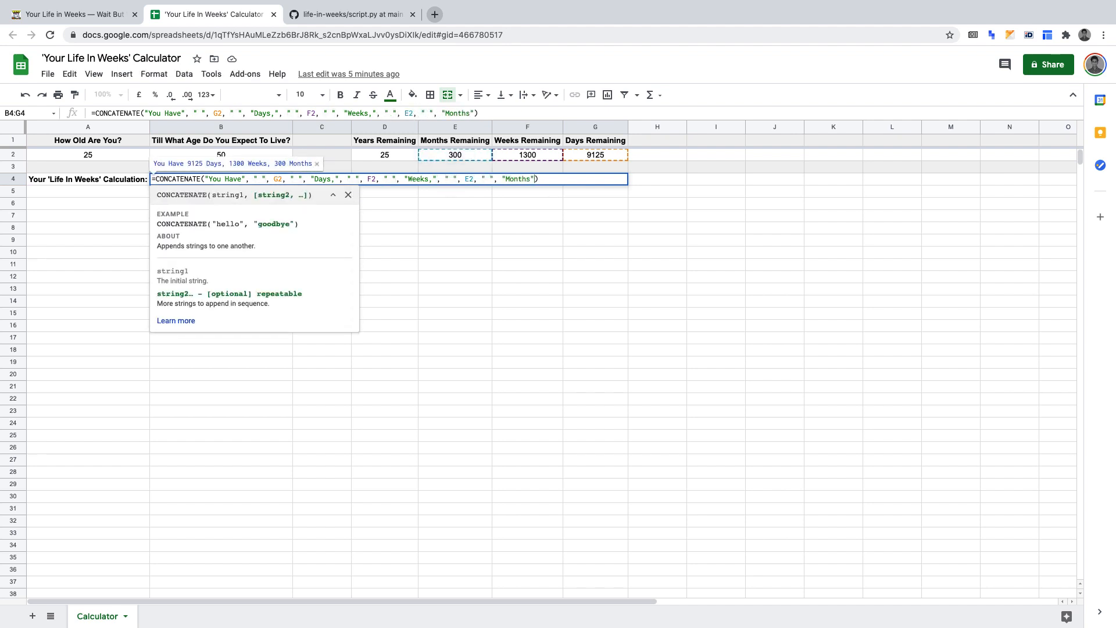
Append "&", D2, "Years" and "Remaining." to the formula and enter it
{"action": "type", "text": "\" \", \"&\","}
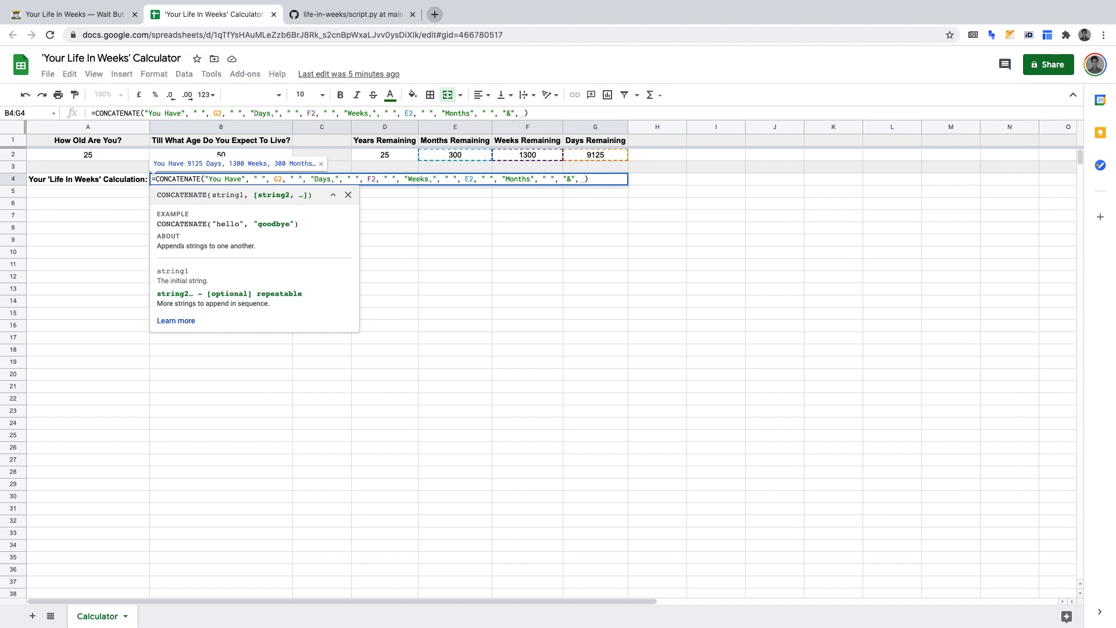
{"action": "type", "text": ",\" \""}
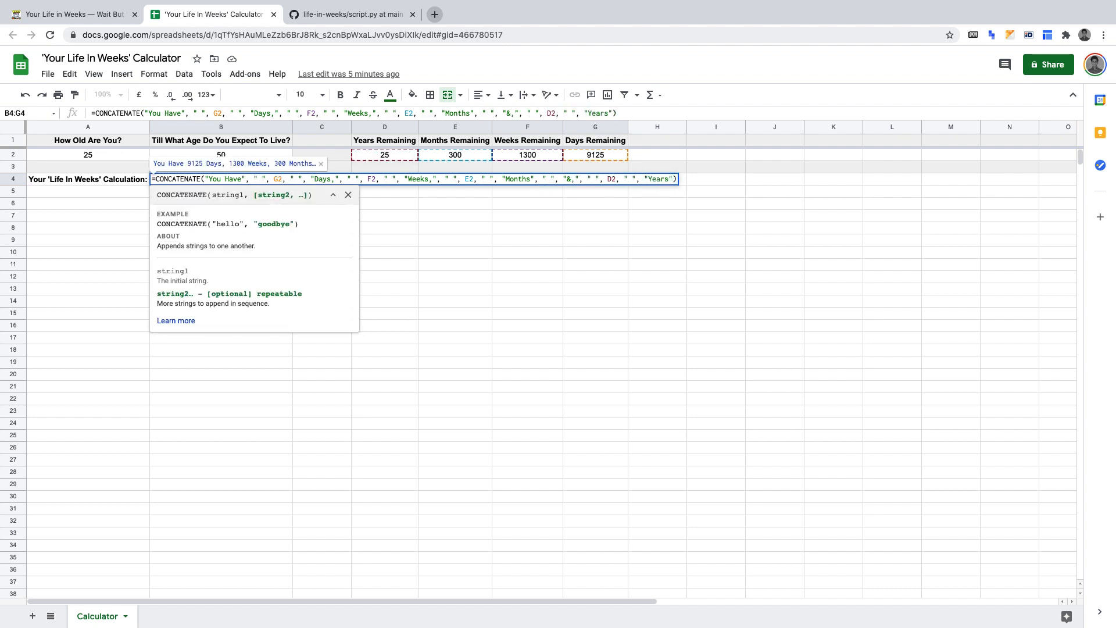
{"action": "type", "text": "\" \", \"Remaining.\""}
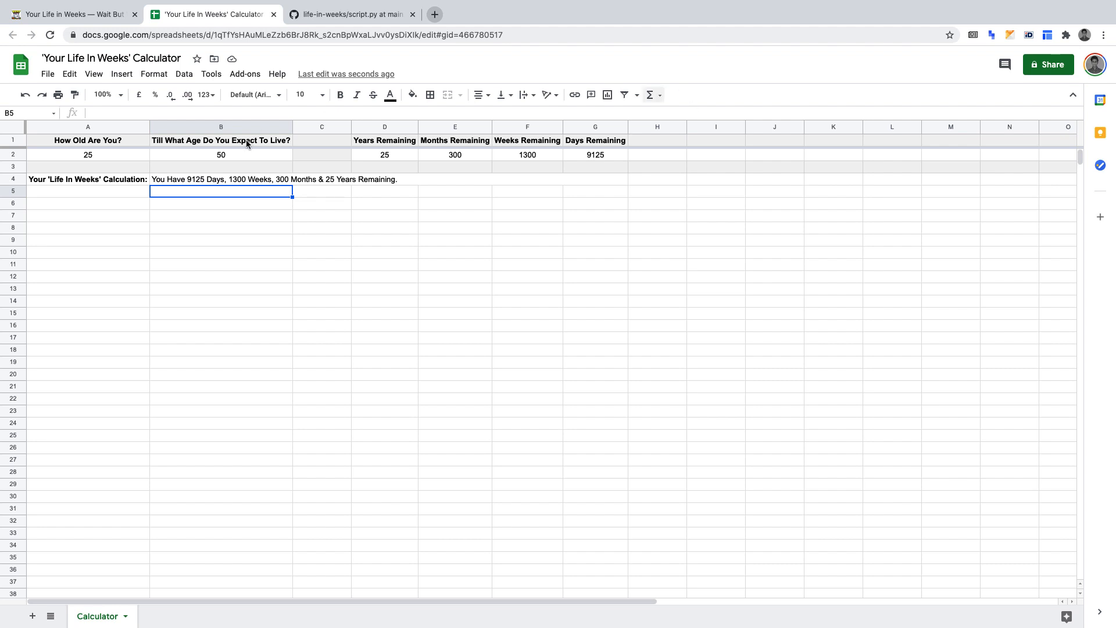
Change the expected age in B2 to 100
{"action": "type", "text": "100"}
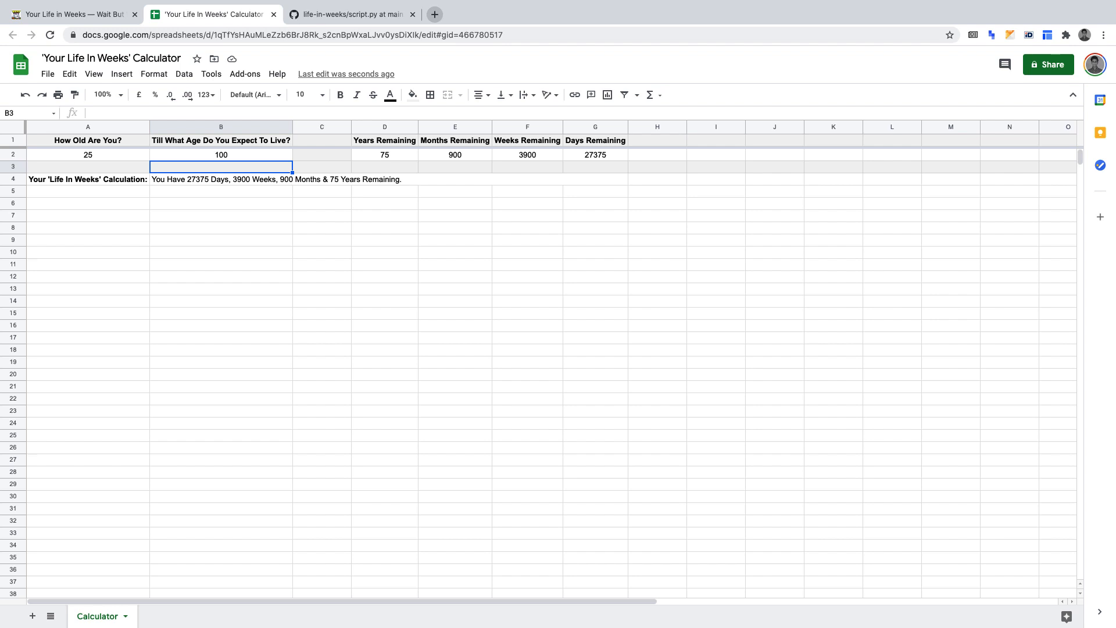
{"action": "mouse_move", "coordinate": [275, 157]}
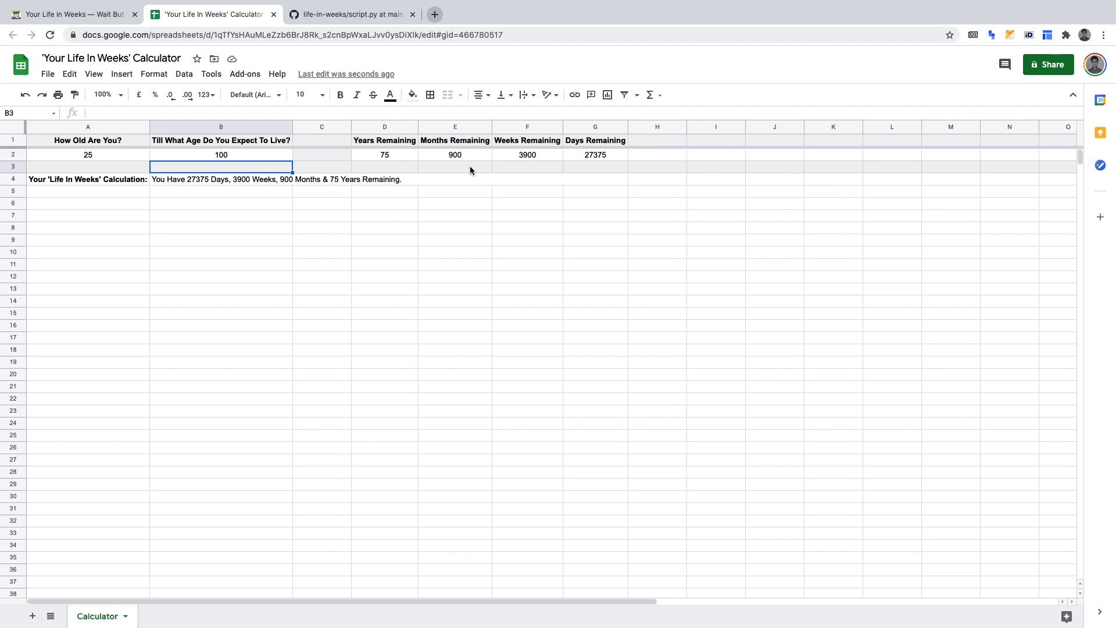
{"action": "mouse_move", "coordinate": [247, 147]}
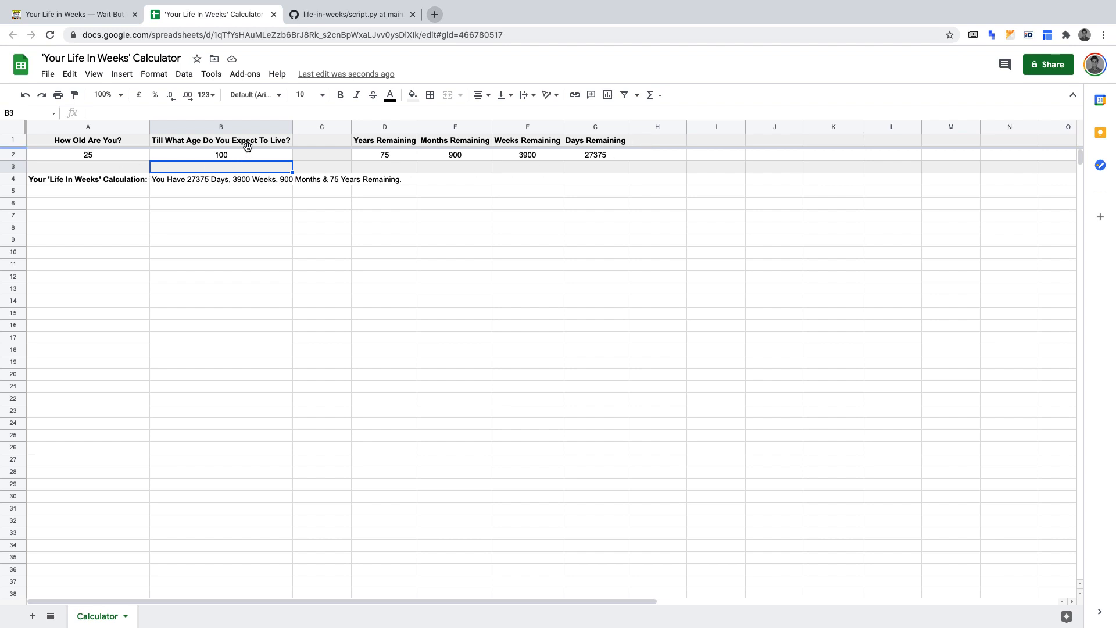